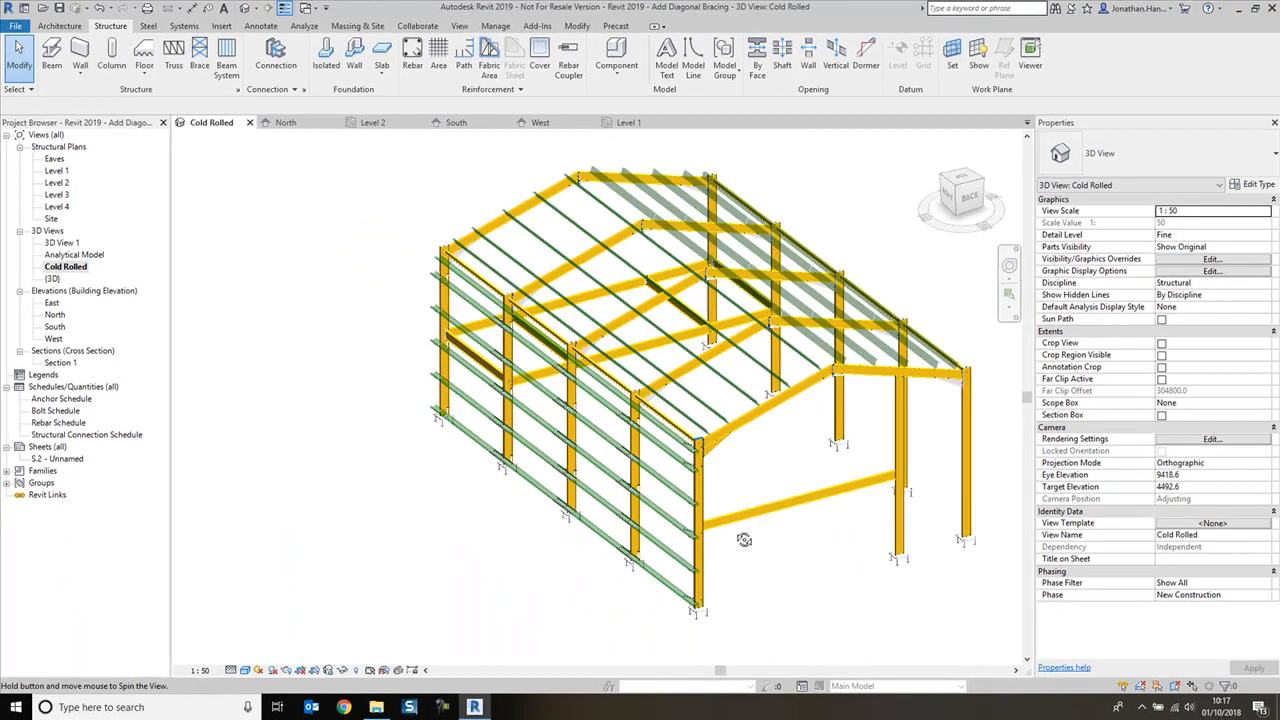
Start a brace, cancel it, and set the work plane to Grid : E.
{"action": "left_click_drag", "start_coordinate": [744, 540], "coordinate": [844, 540]}
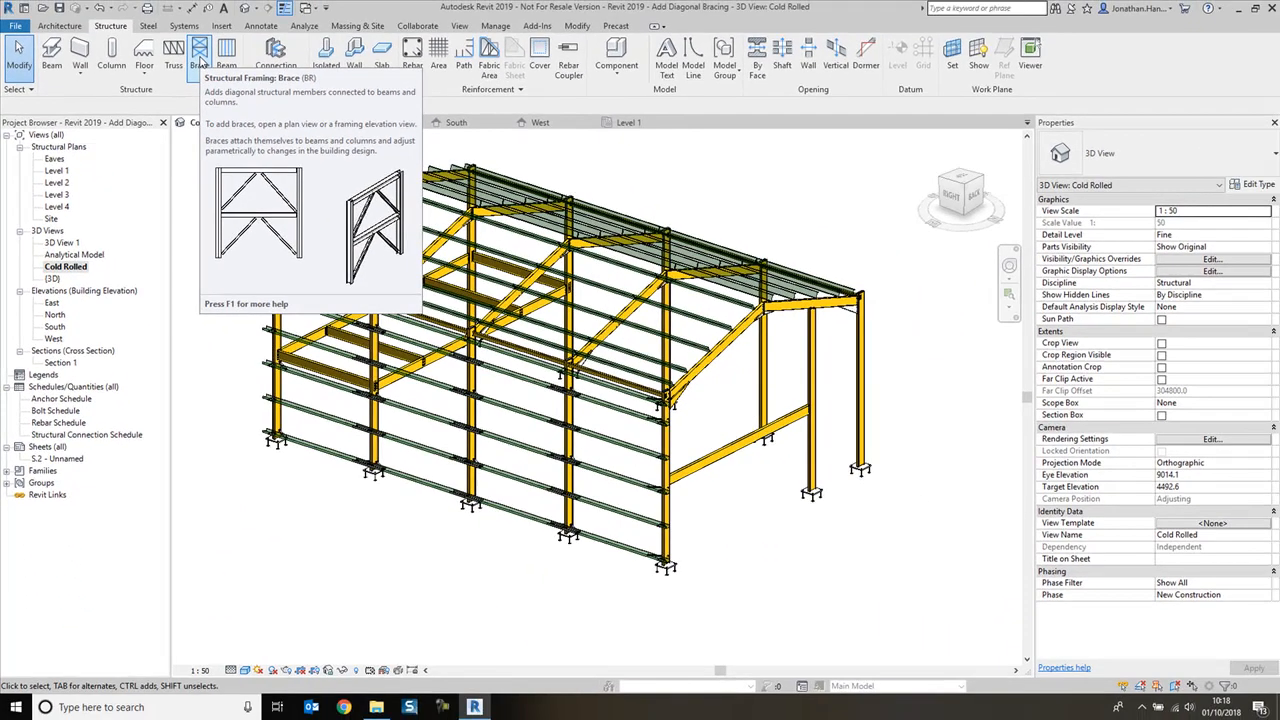
{"action": "left_click", "coordinate": [200, 56]}
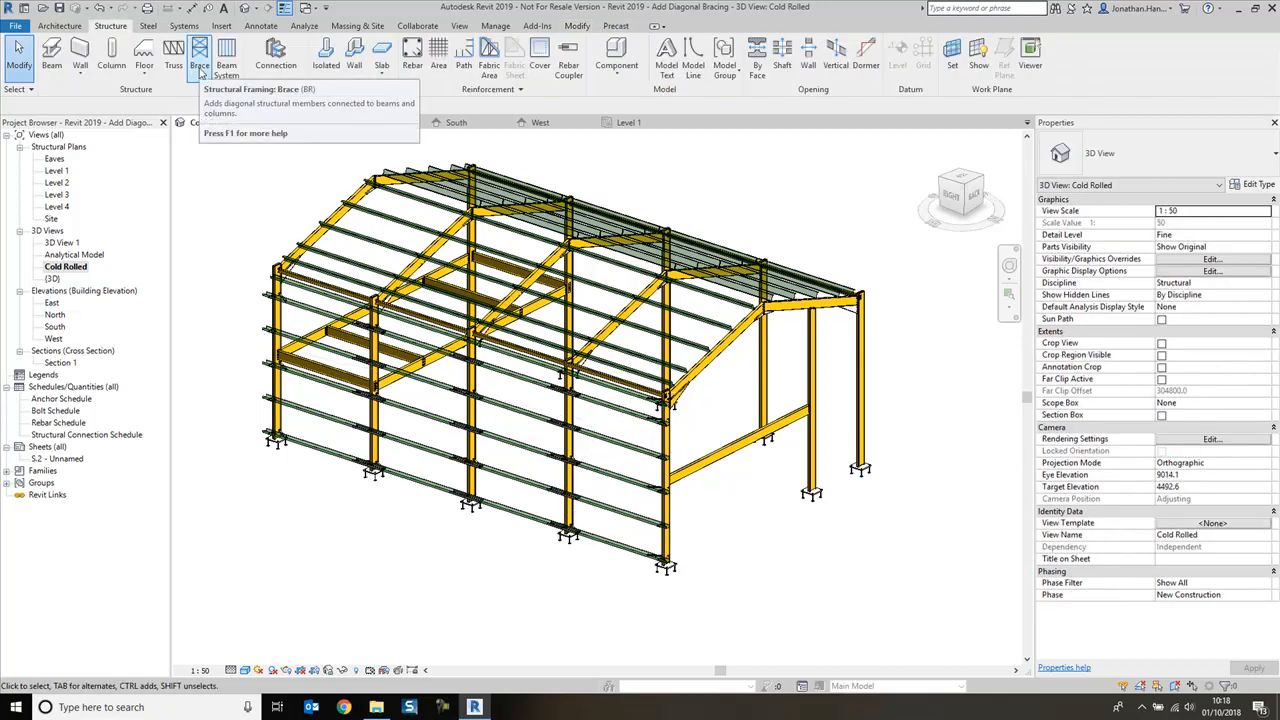
{"action": "mouse_move", "coordinate": [200, 56]}
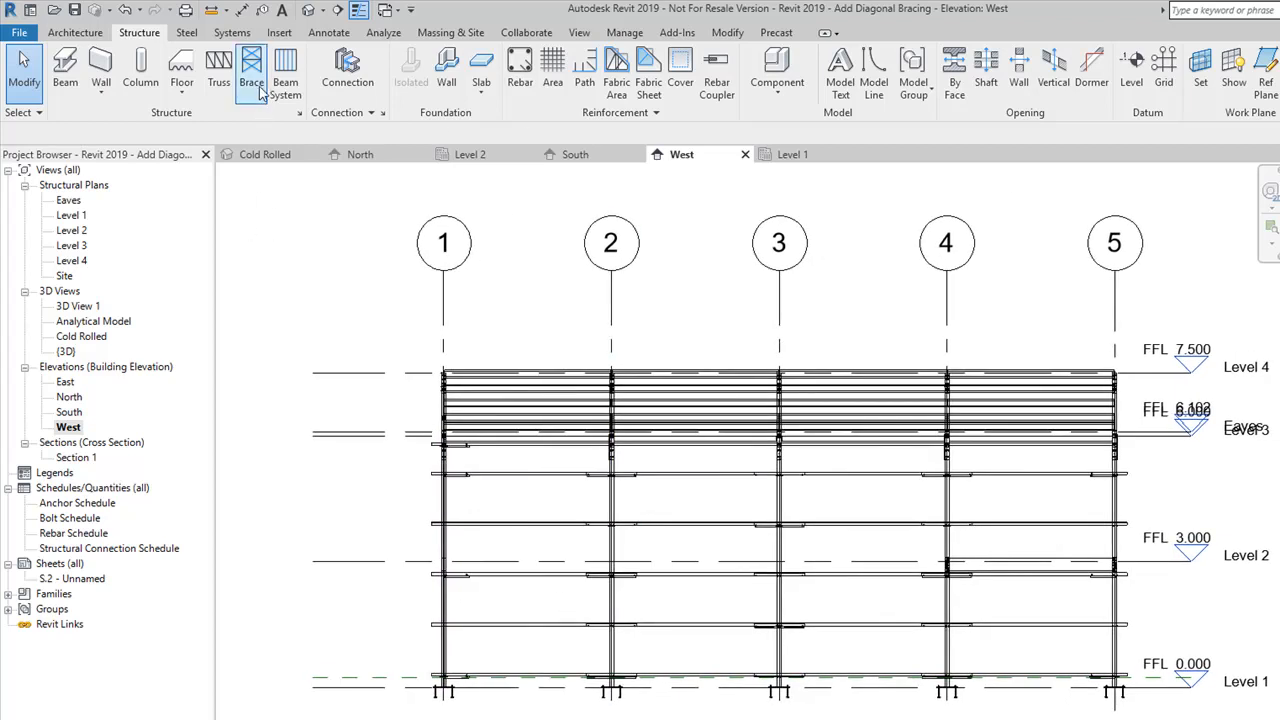
{"action": "left_click", "coordinate": [252, 70]}
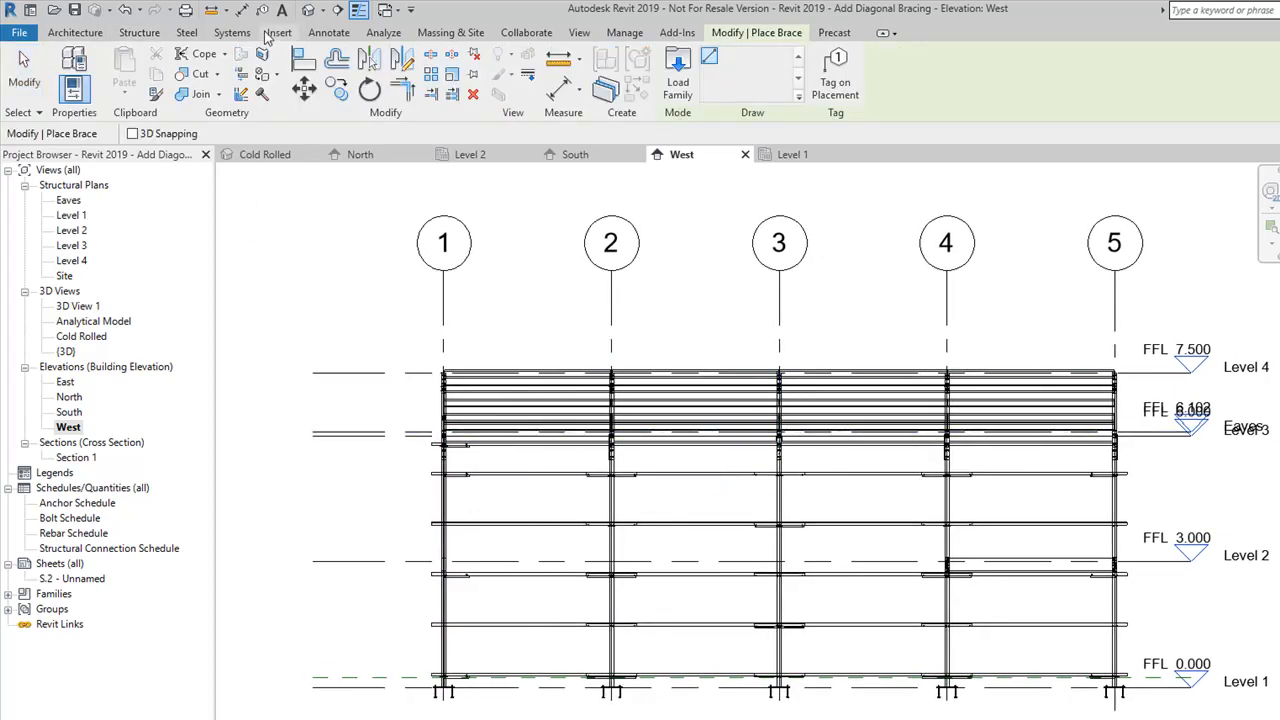
{"action": "left_click", "coordinate": [140, 32]}
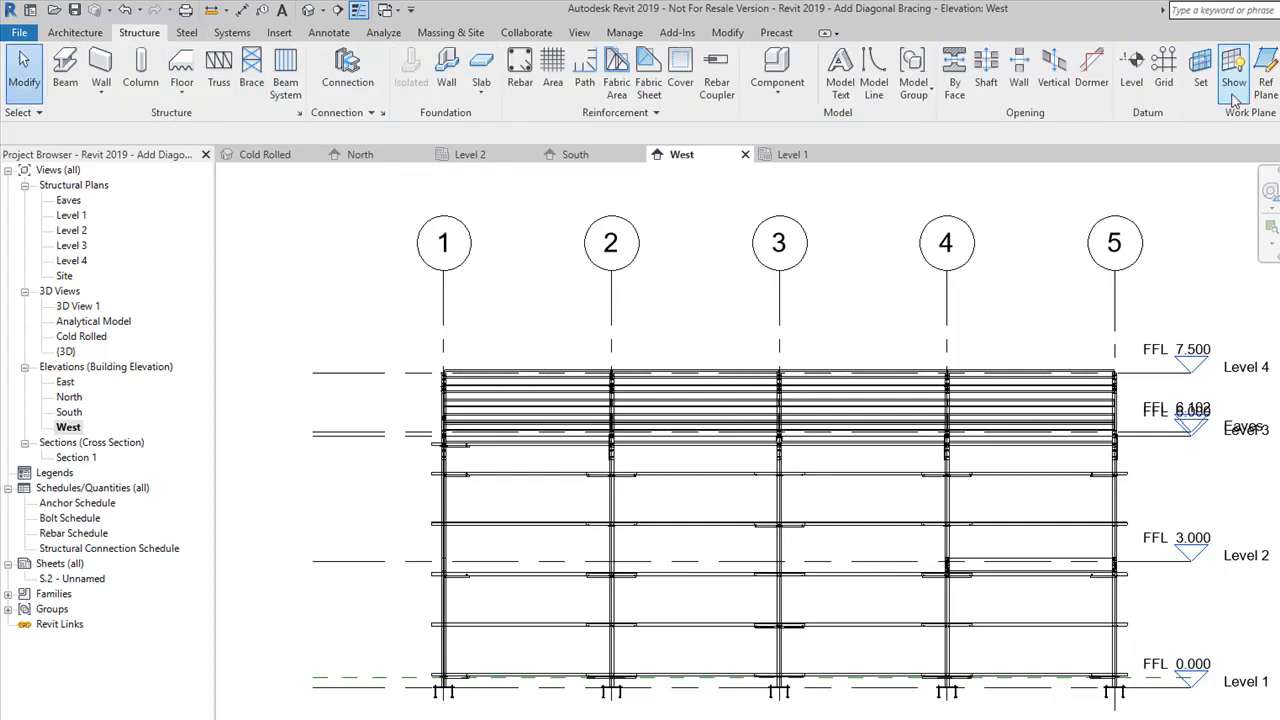
{"action": "left_click", "coordinate": [1200, 70]}
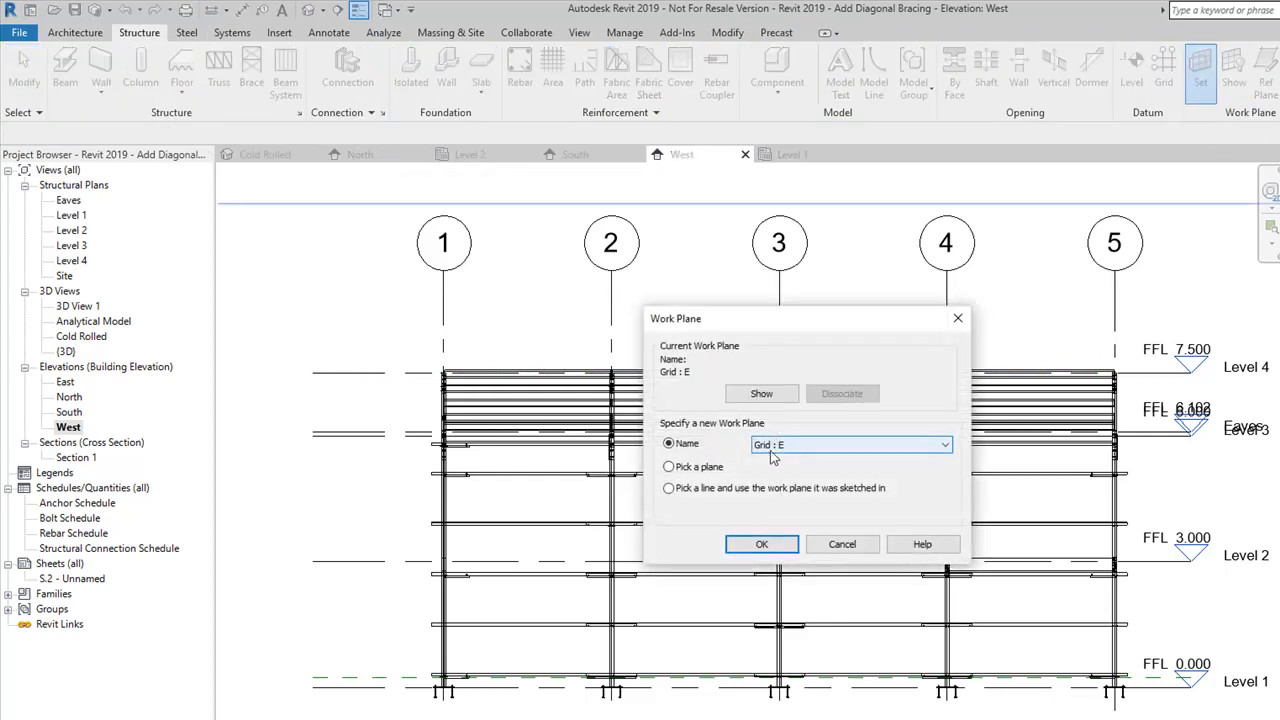
{"action": "mouse_move", "coordinate": [790, 444]}
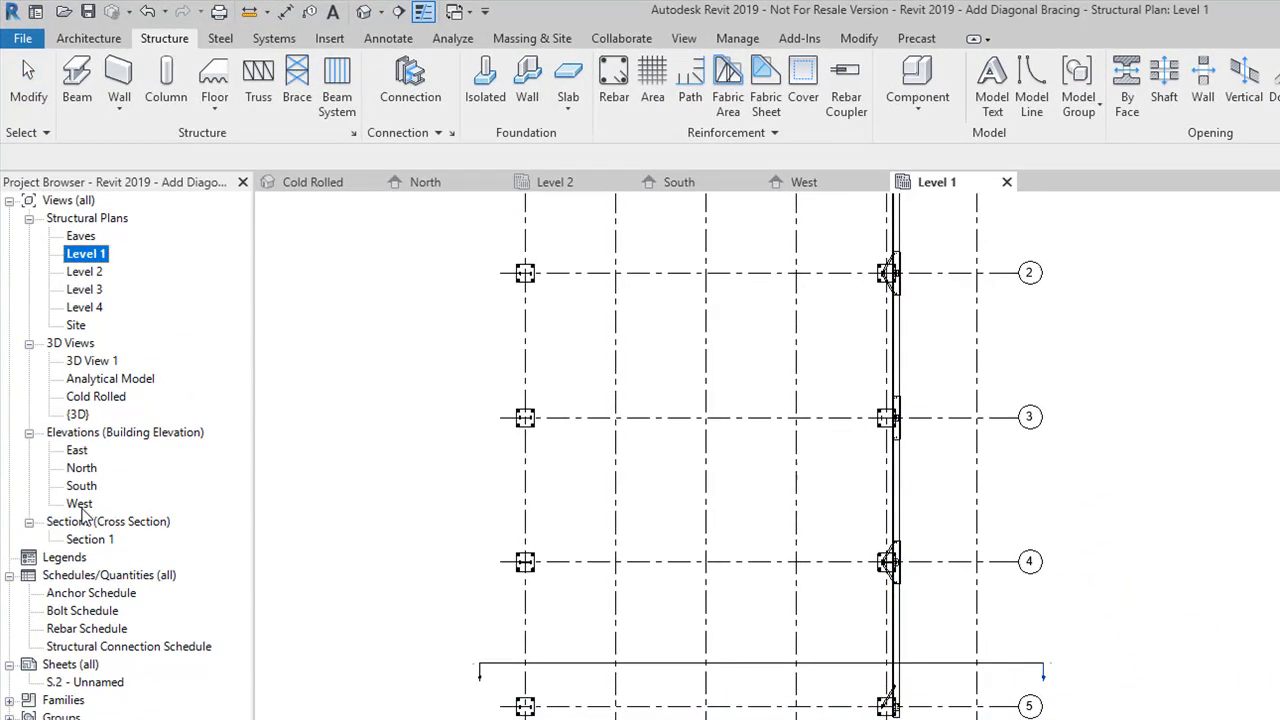
Switch to the West elevation and begin placing a diagonal brace there.
{"action": "double_click", "coordinate": [80, 504]}
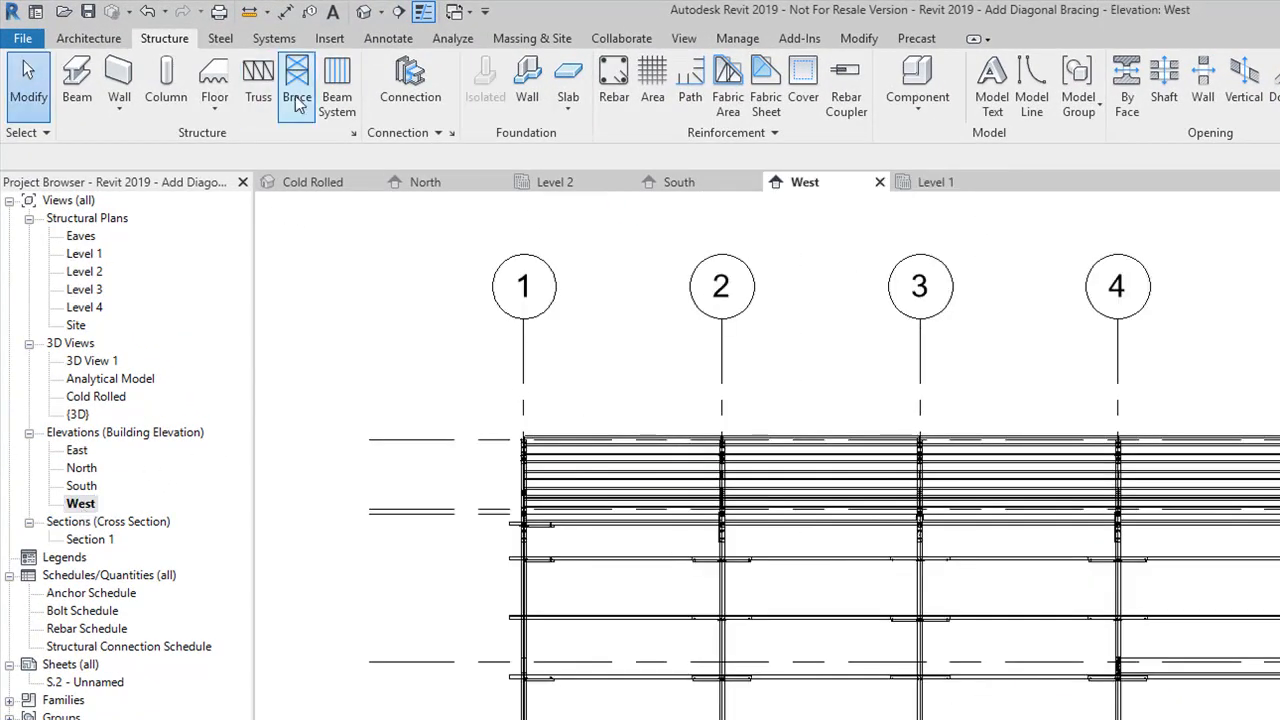
{"action": "left_click", "coordinate": [296, 82]}
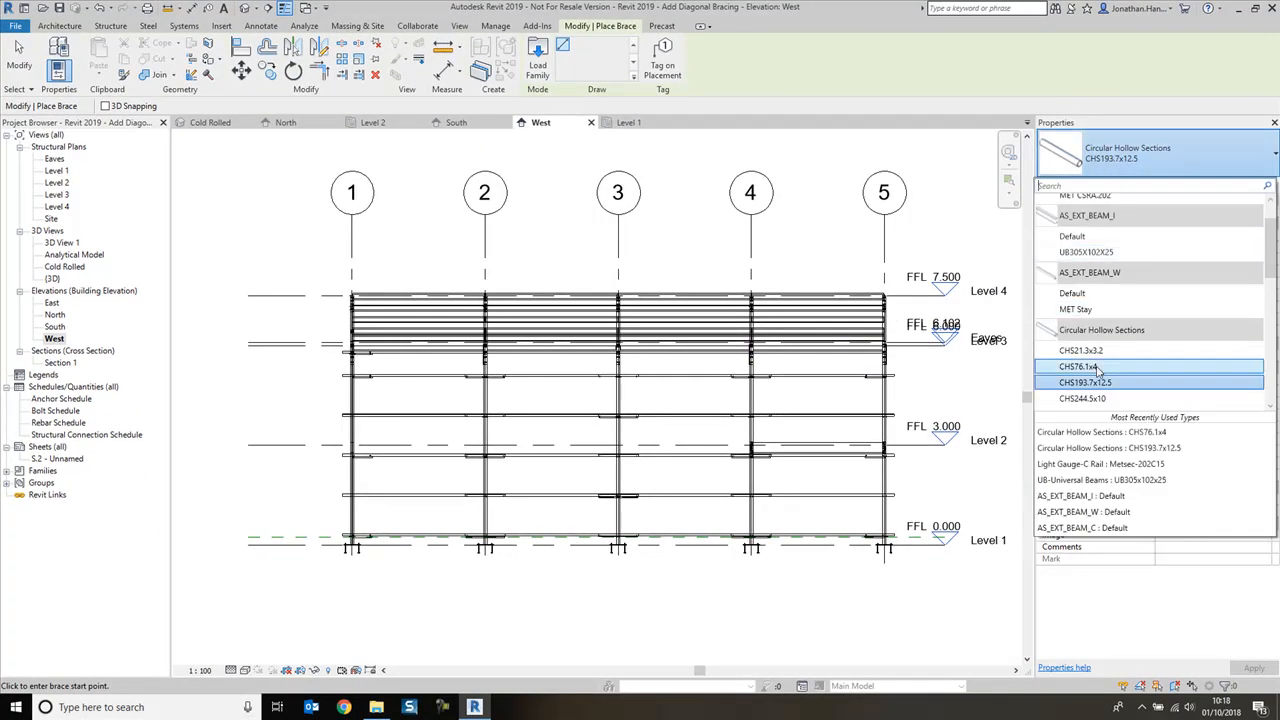
{"action": "mouse_move", "coordinate": [1078, 366]}
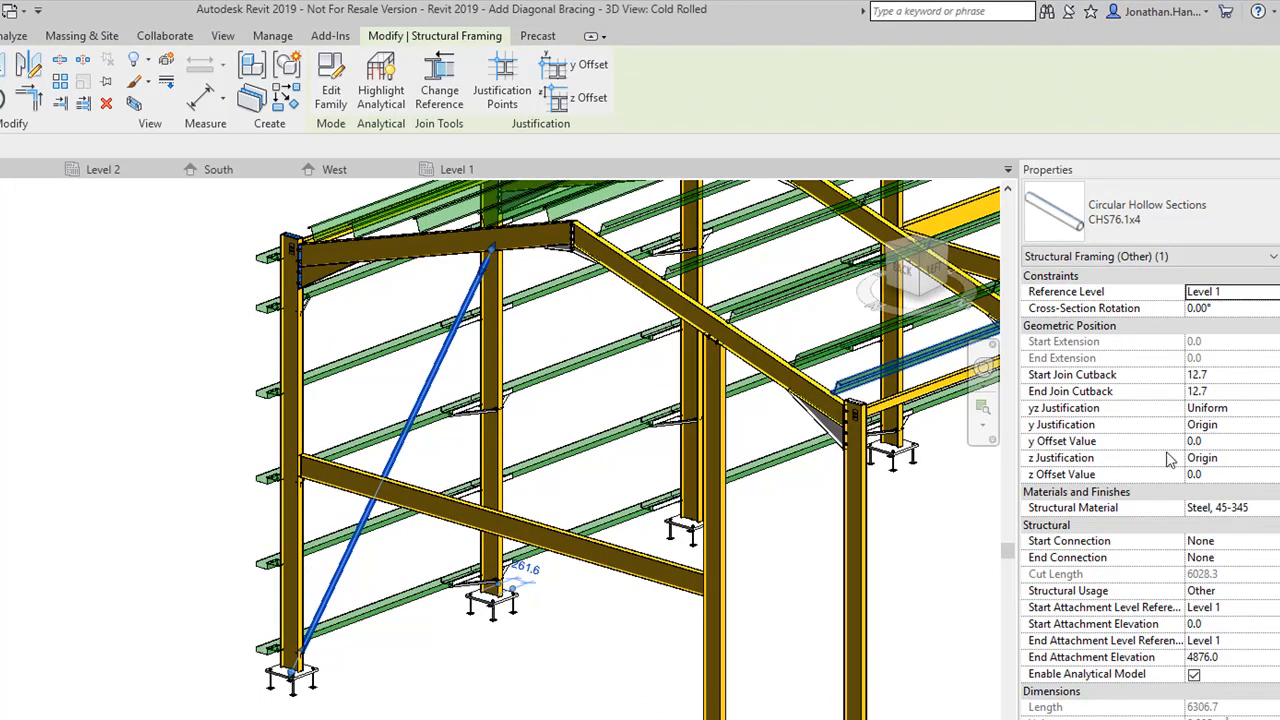
{"action": "mouse_move", "coordinate": [1224, 480]}
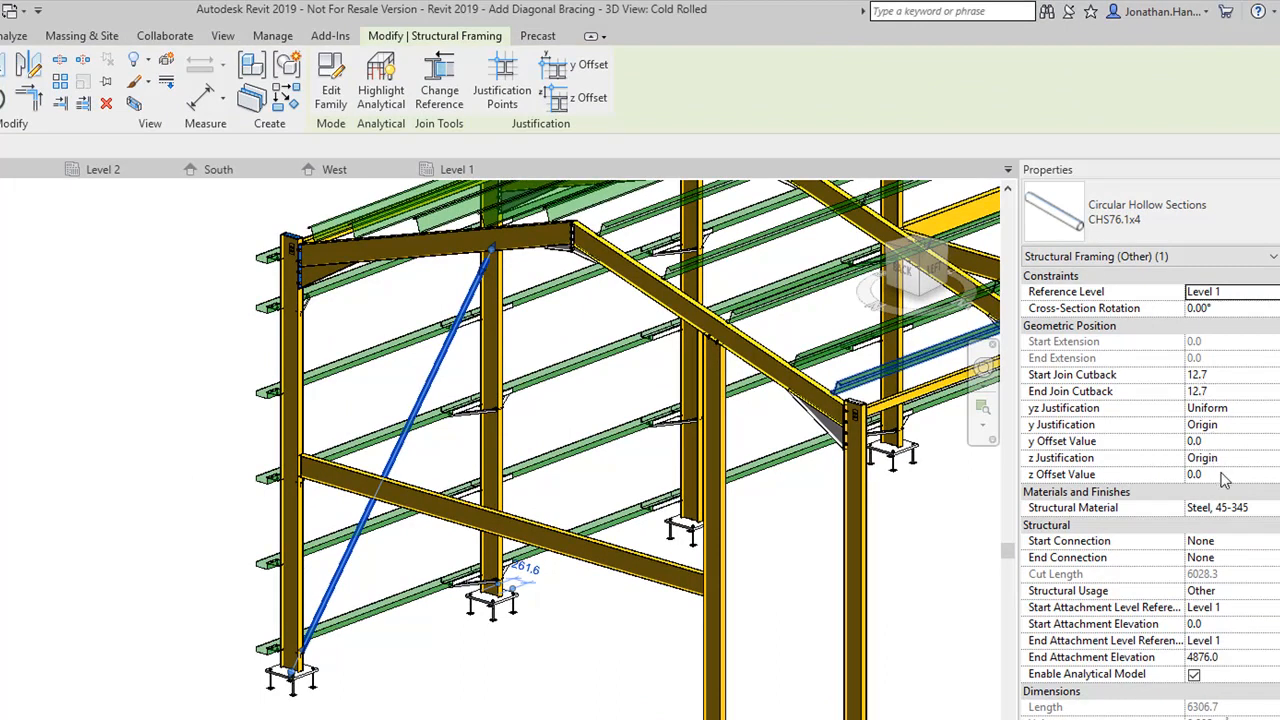
Set the selected CHS brace's position value to 500 in Properties.
{"action": "type", "text": "500"}
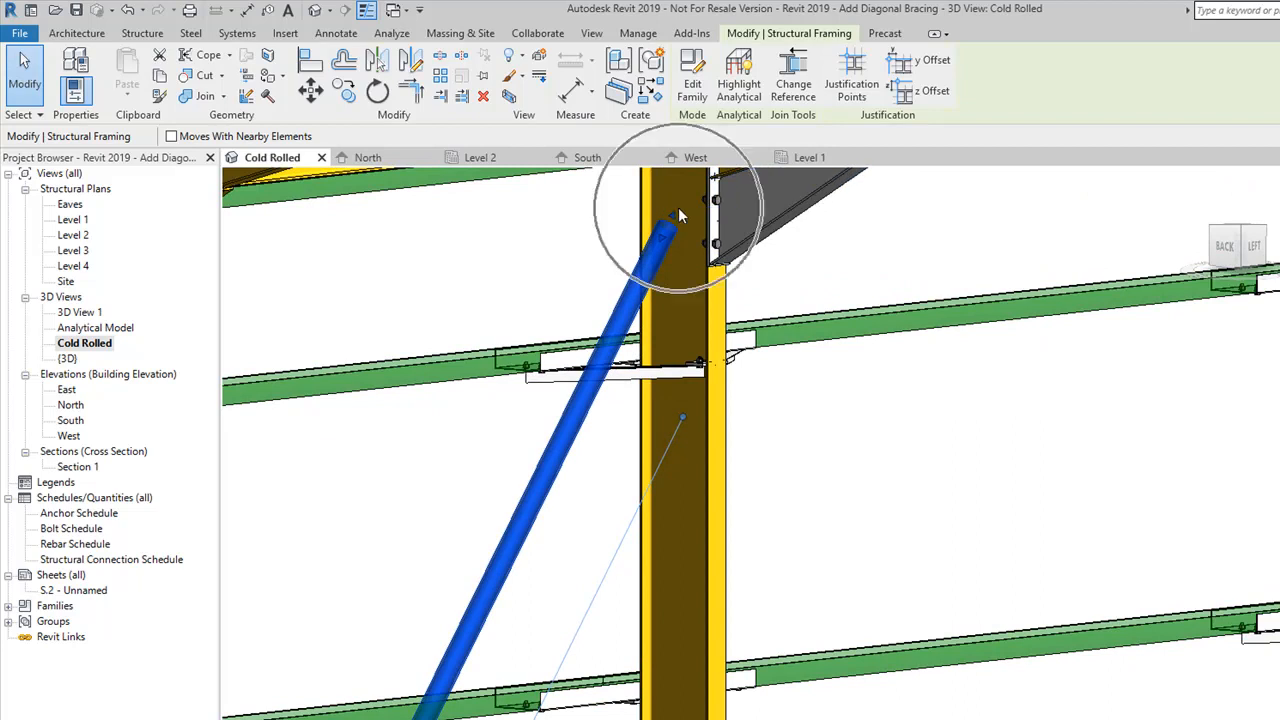
Add a generic connection joining the brace's upper end to the column.
{"action": "left_click", "coordinate": [142, 32]}
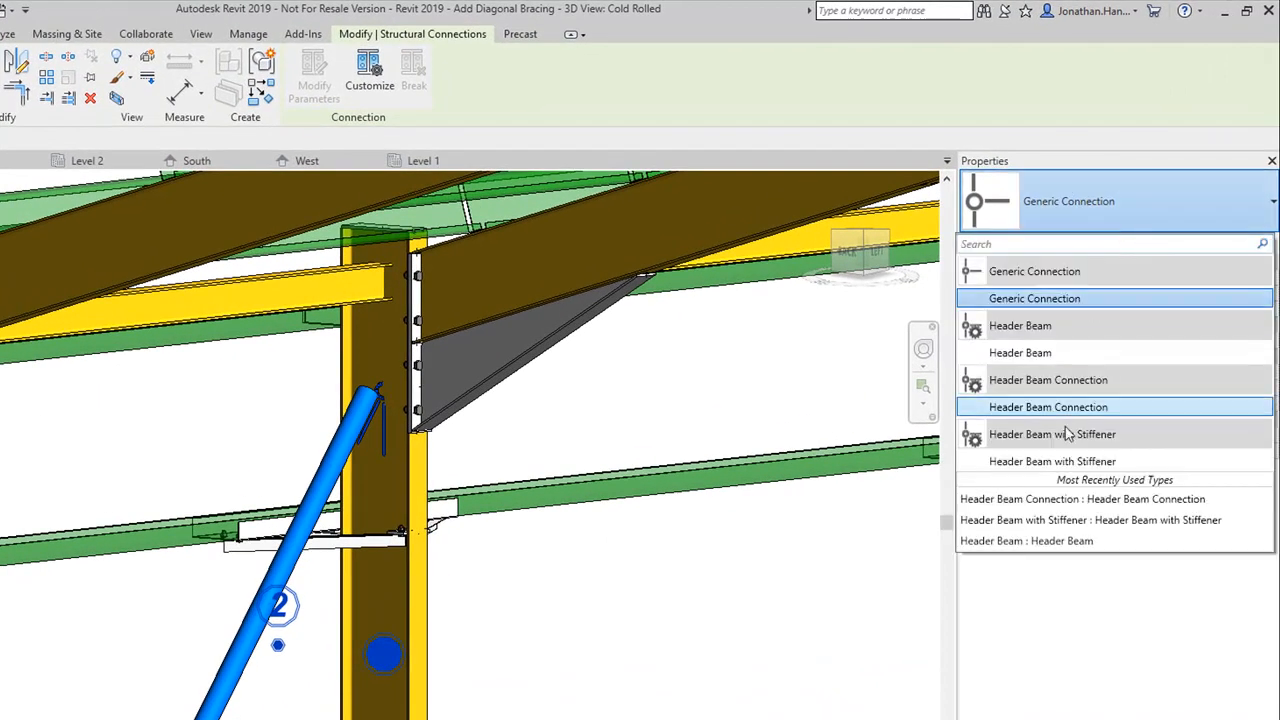
{"action": "left_click", "coordinate": [1034, 298]}
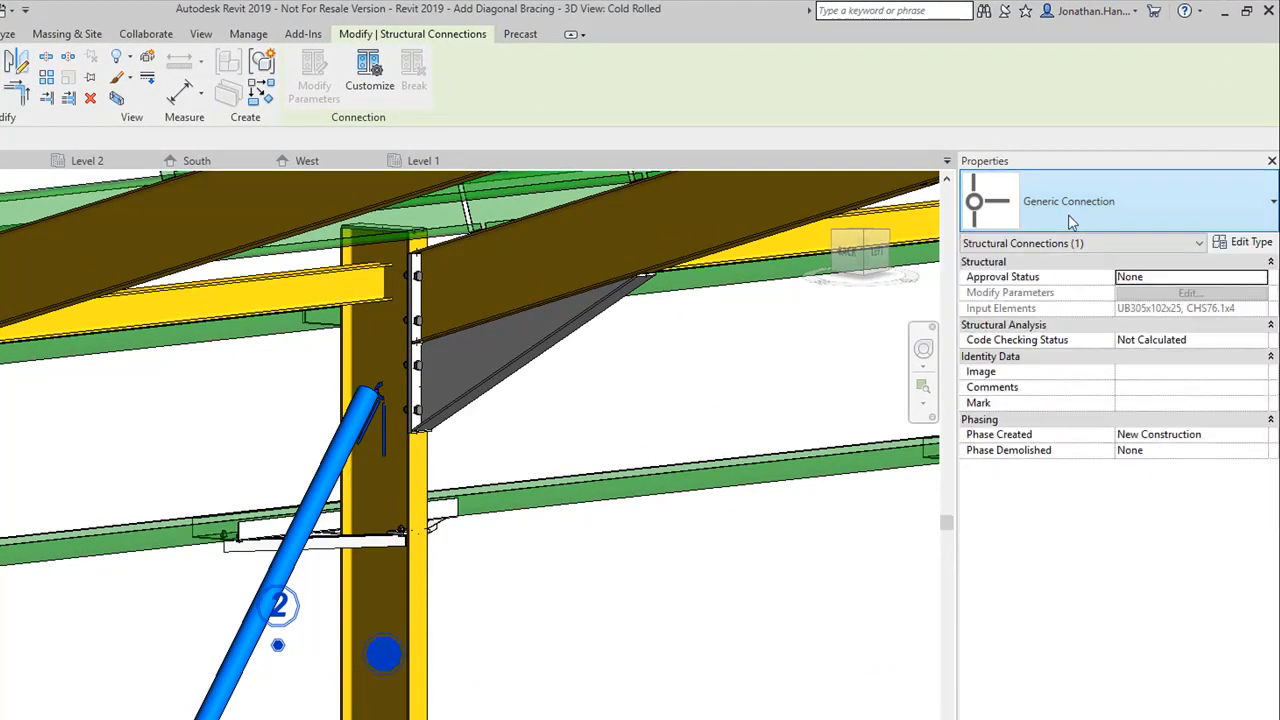
{"action": "mouse_move", "coordinate": [1068, 200]}
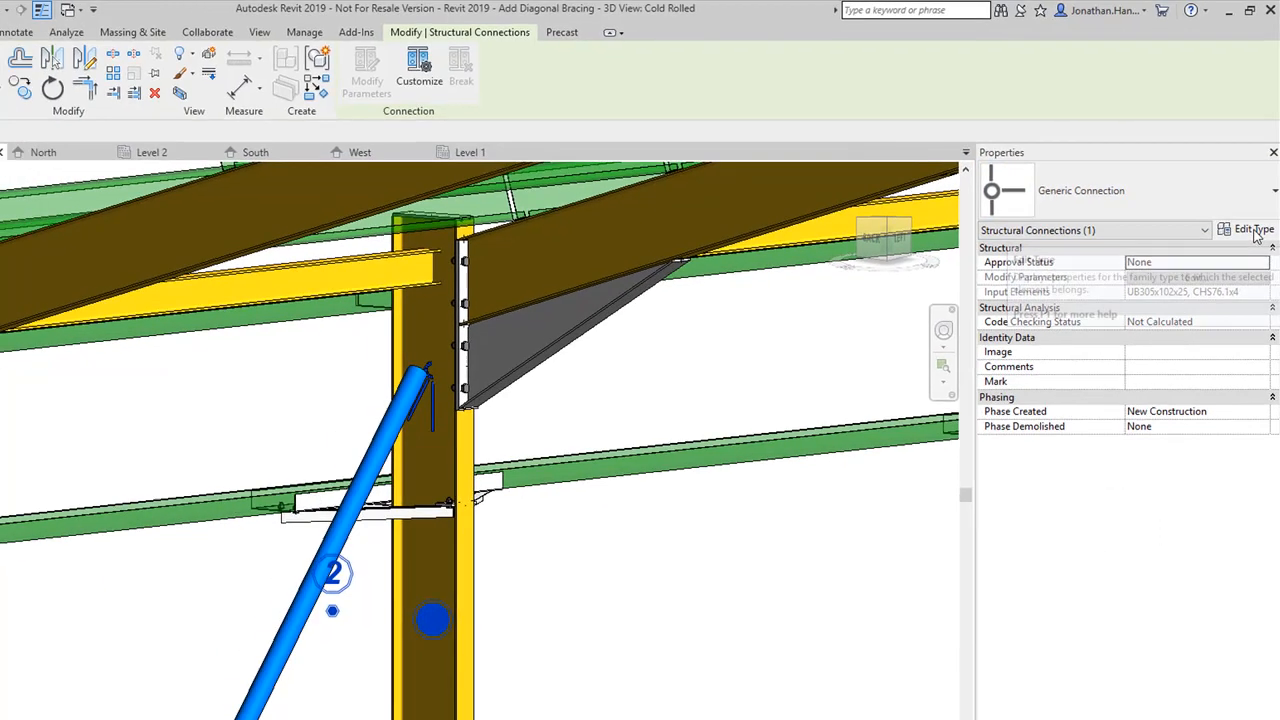
{"action": "left_click", "coordinate": [1252, 228]}
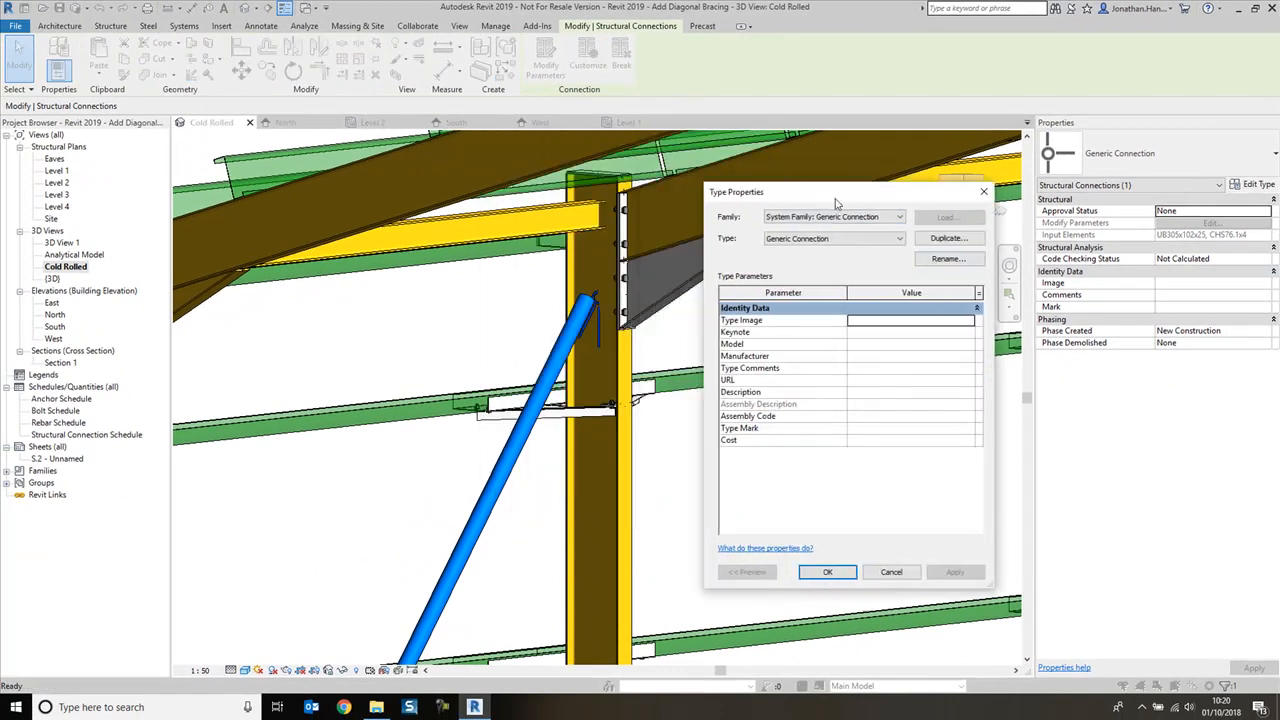
Change the connection family to Single tube brace gusset.
{"action": "left_click", "coordinate": [898, 216]}
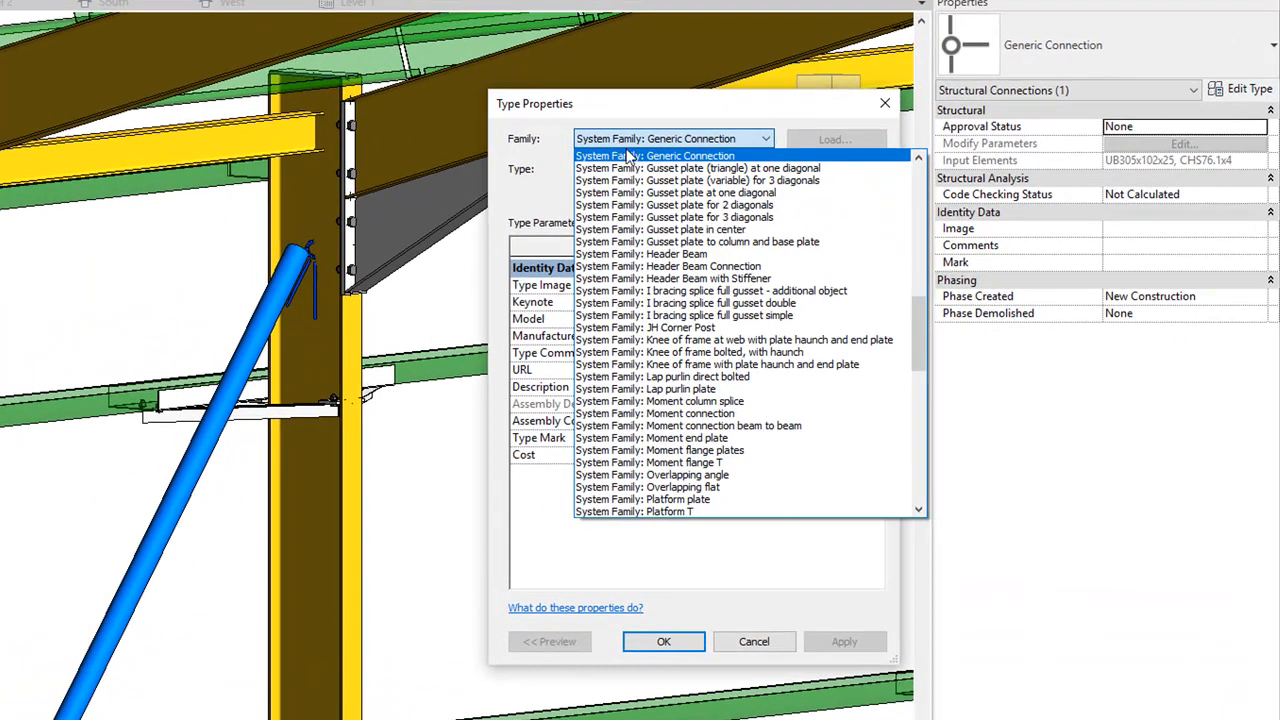
{"action": "scroll", "scroll_direction": "down", "scroll_amount": 3}
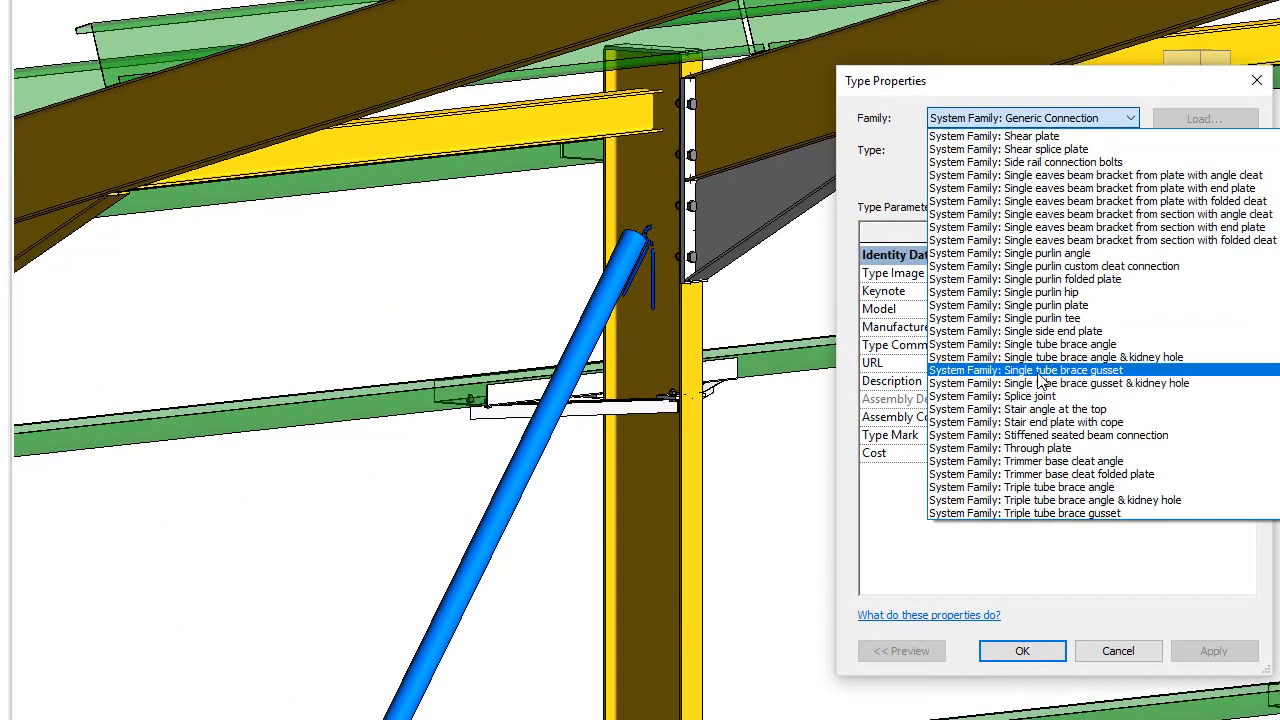
{"action": "left_click", "coordinate": [1024, 368]}
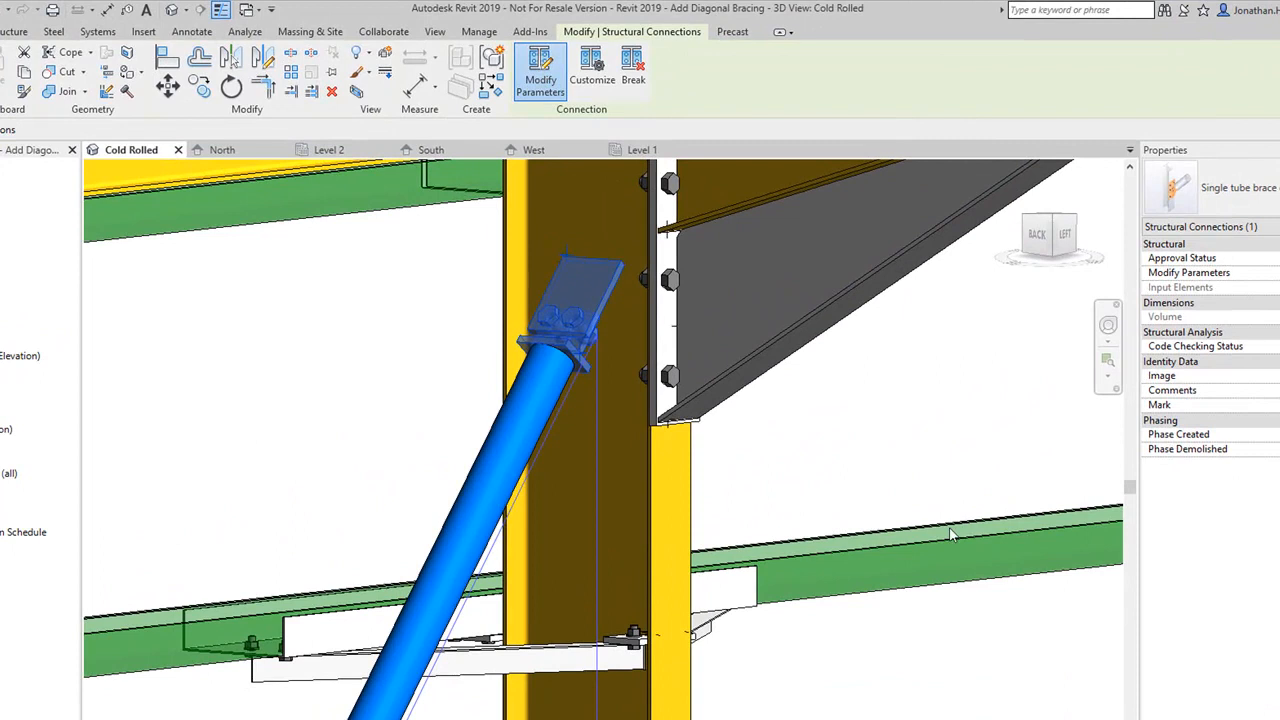
Review the gusset connection's orientation, Brace T and end plate bolt pages.
{"action": "left_click", "coordinate": [540, 72]}
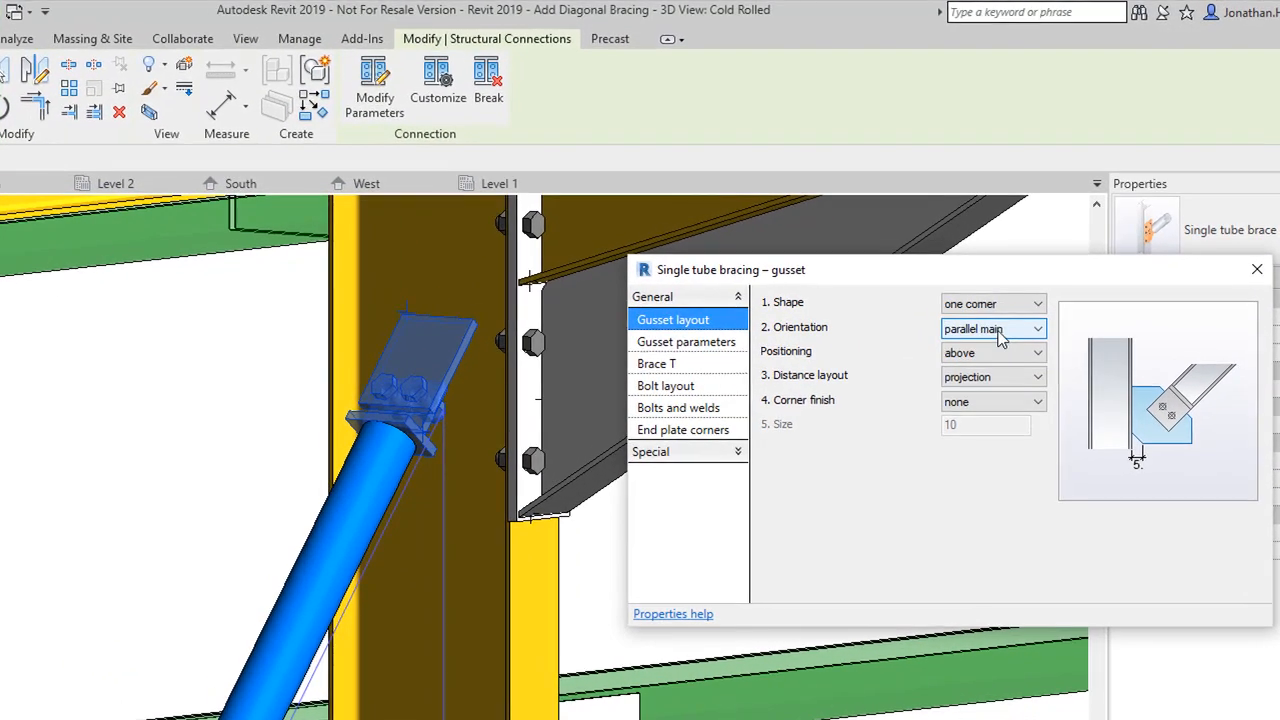
{"action": "left_click", "coordinate": [990, 328]}
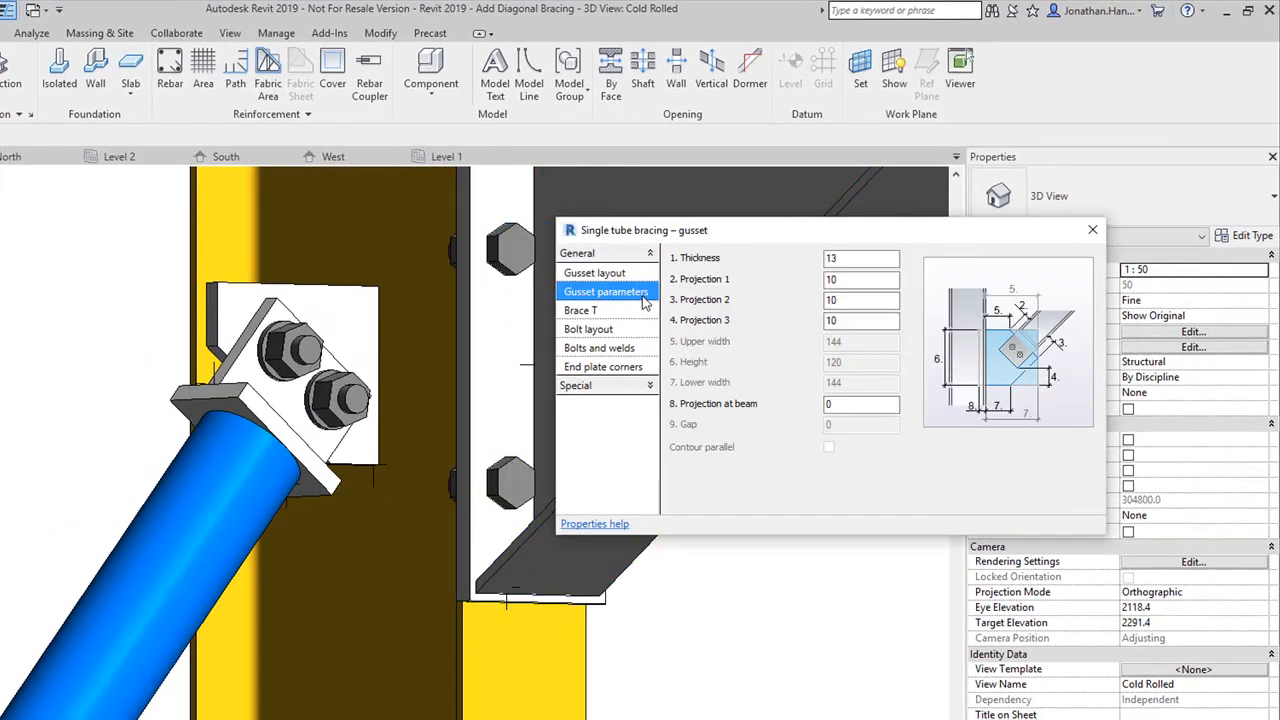
{"action": "left_click", "coordinate": [580, 310]}
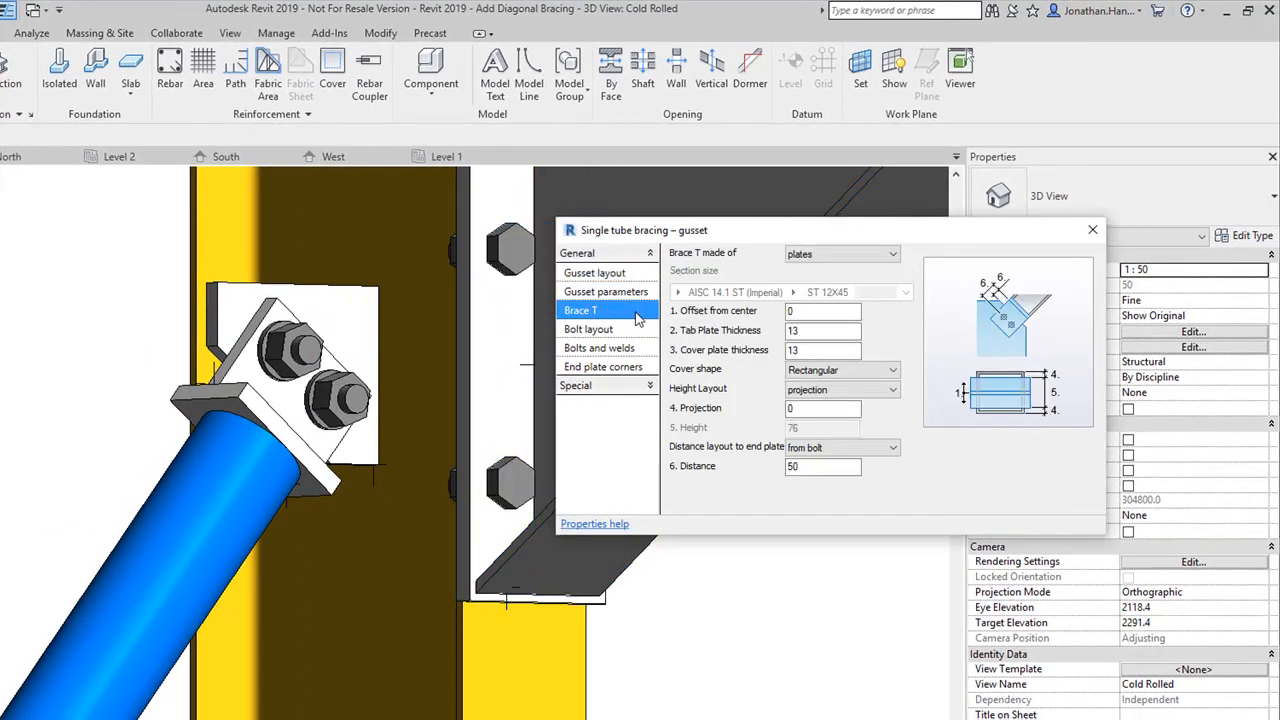
{"action": "mouse_move", "coordinate": [250, 396]}
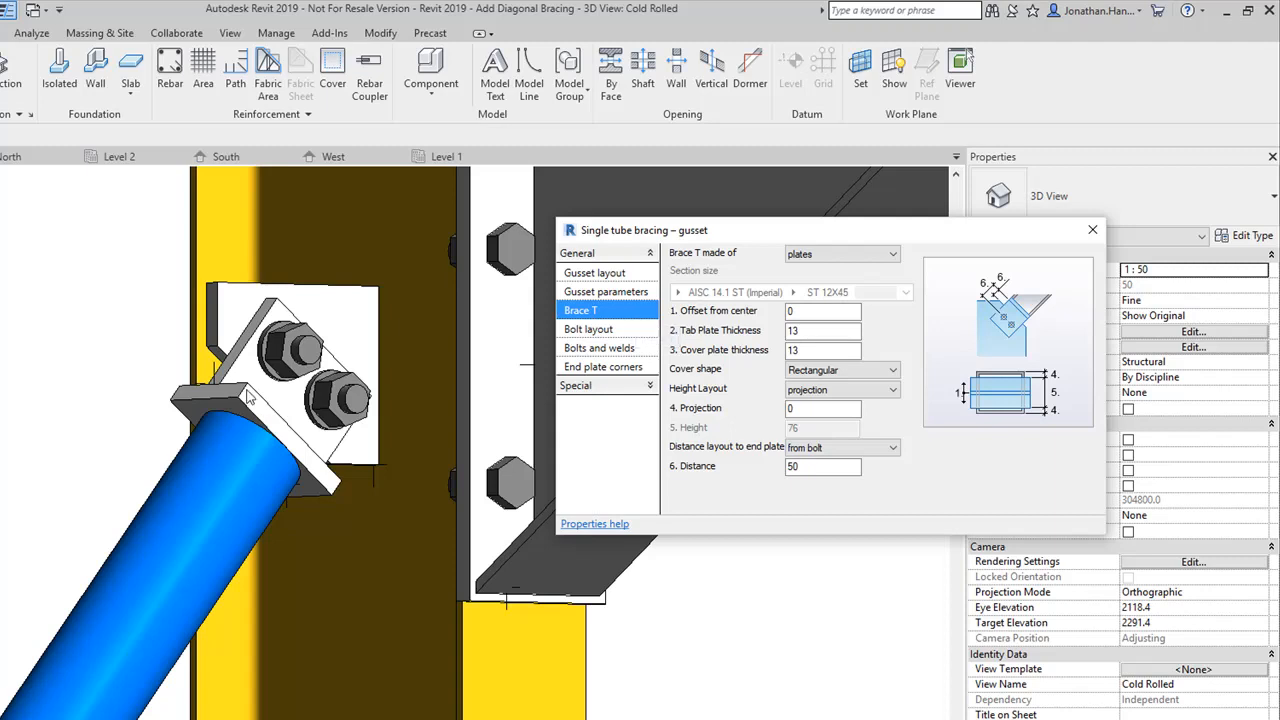
{"action": "mouse_move", "coordinate": [984, 400]}
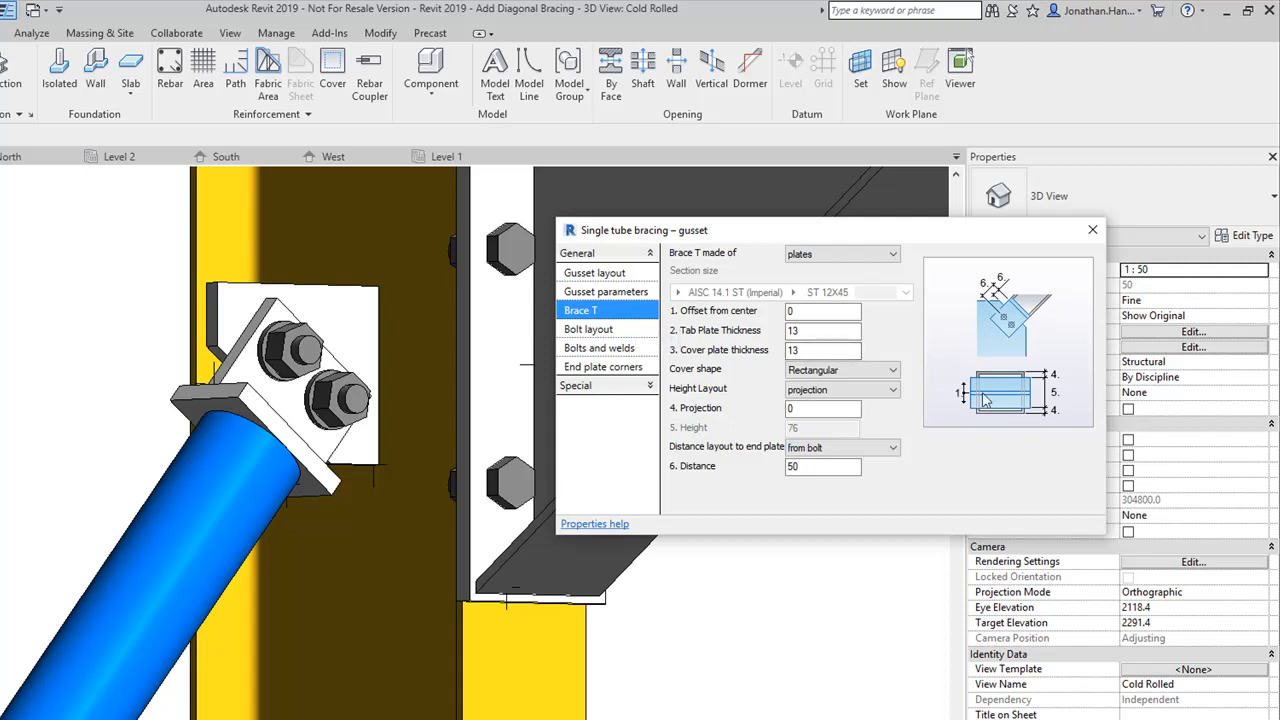
{"action": "mouse_move", "coordinate": [652, 392]}
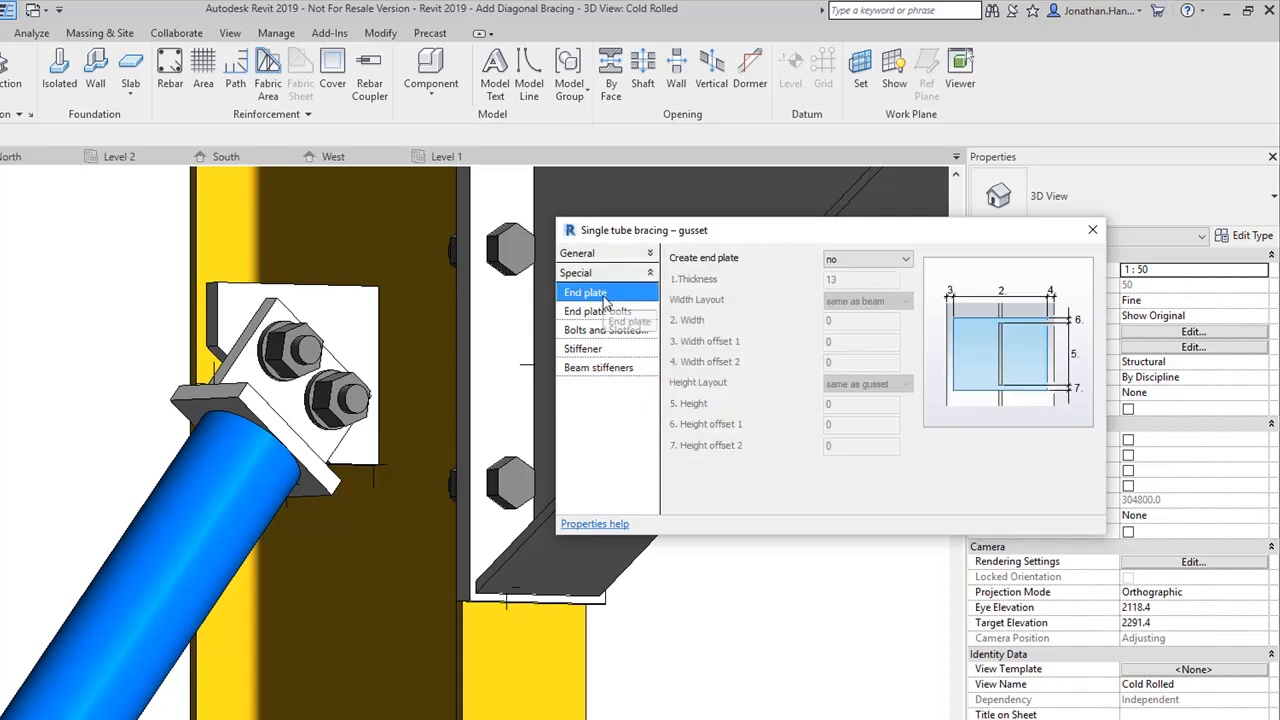
{"action": "left_click", "coordinate": [596, 312]}
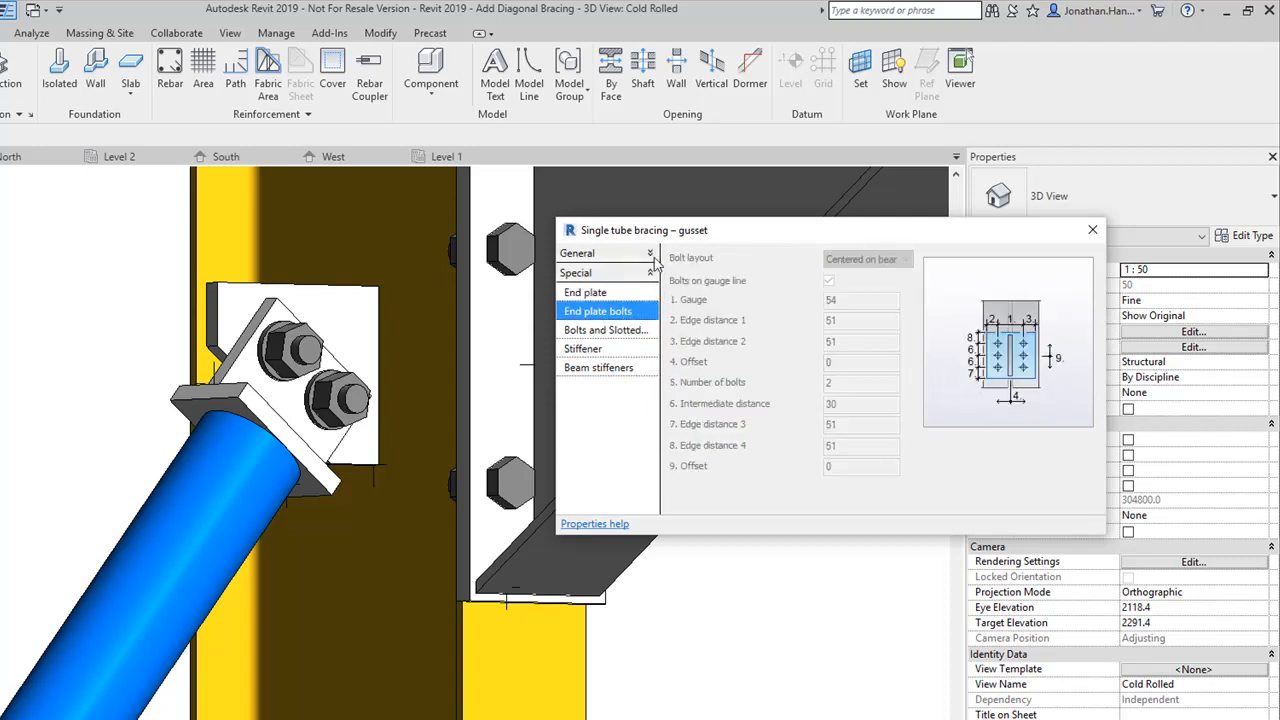
{"action": "left_click", "coordinate": [604, 292]}
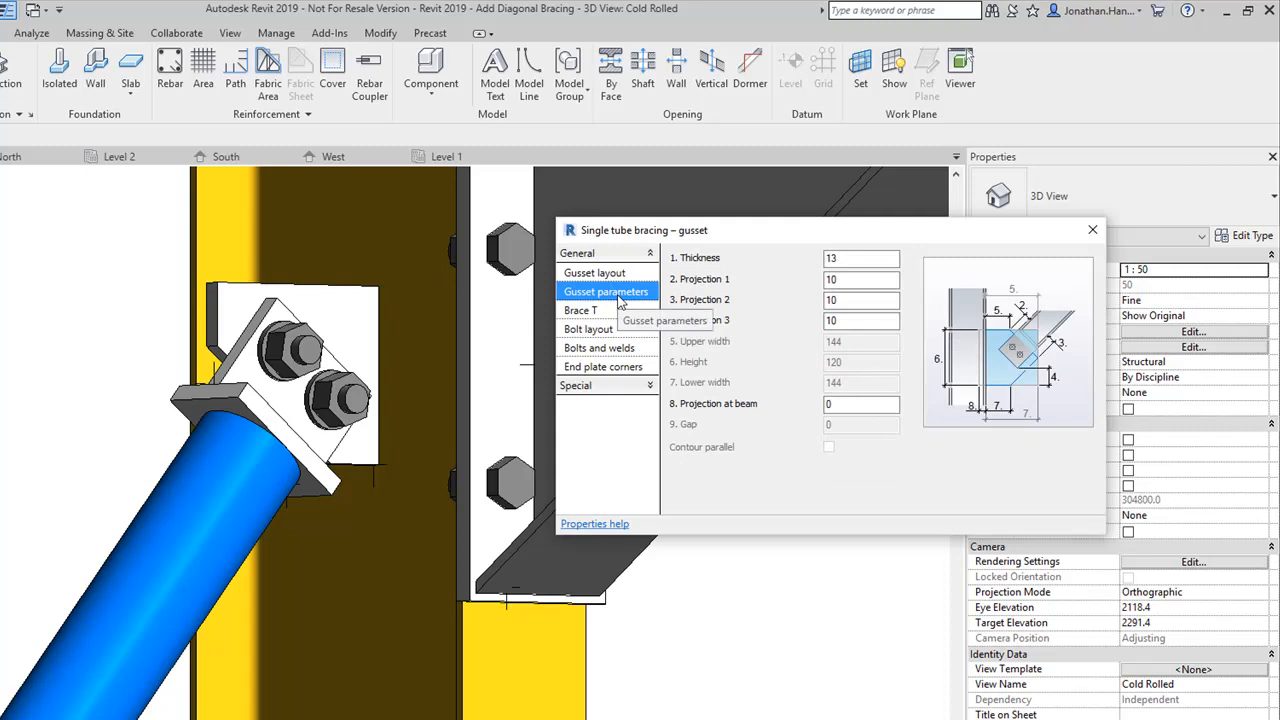
{"action": "left_click", "coordinate": [580, 310]}
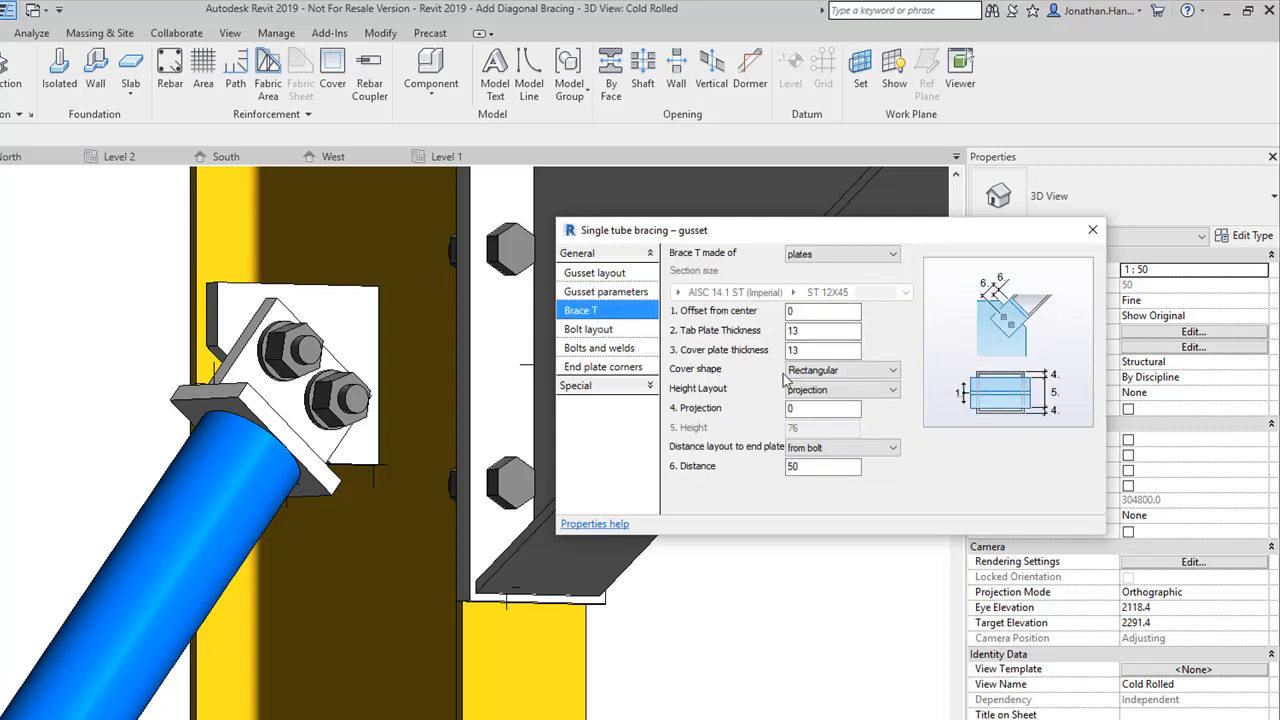
Set the Brace T cover plate shape to Round with projection 10.
{"action": "left_click", "coordinate": [892, 368]}
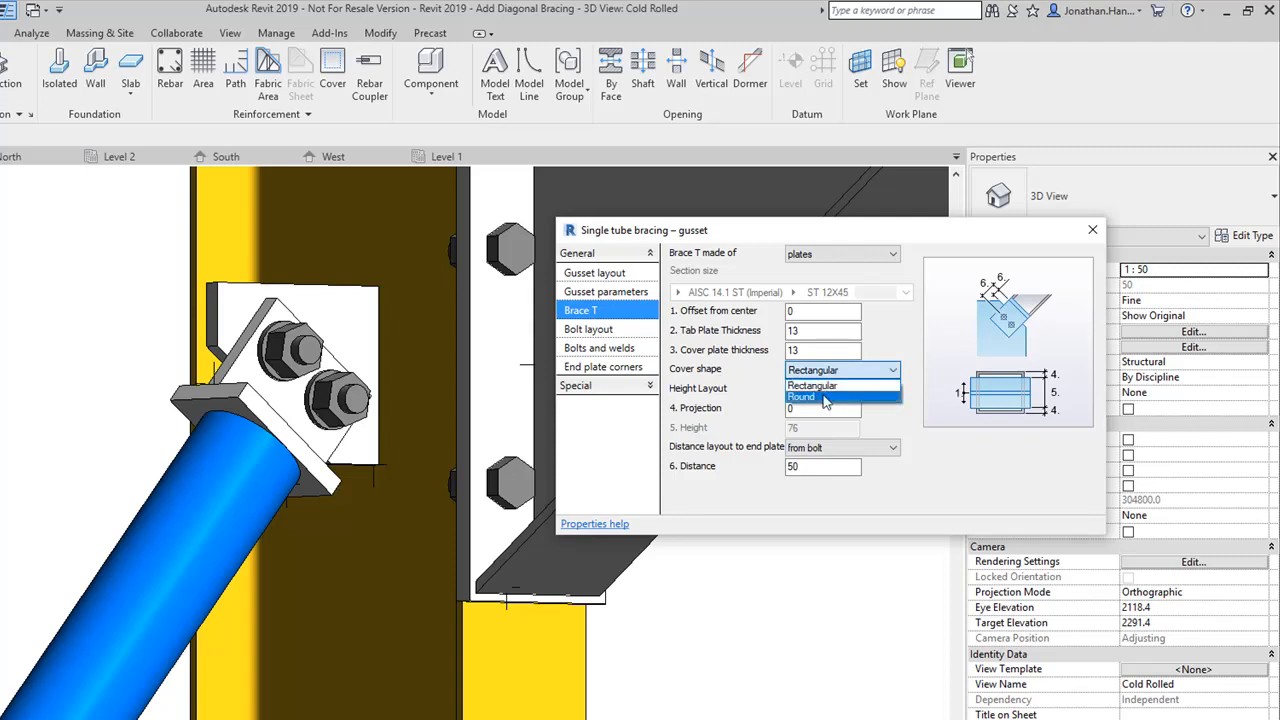
{"action": "left_click", "coordinate": [800, 396]}
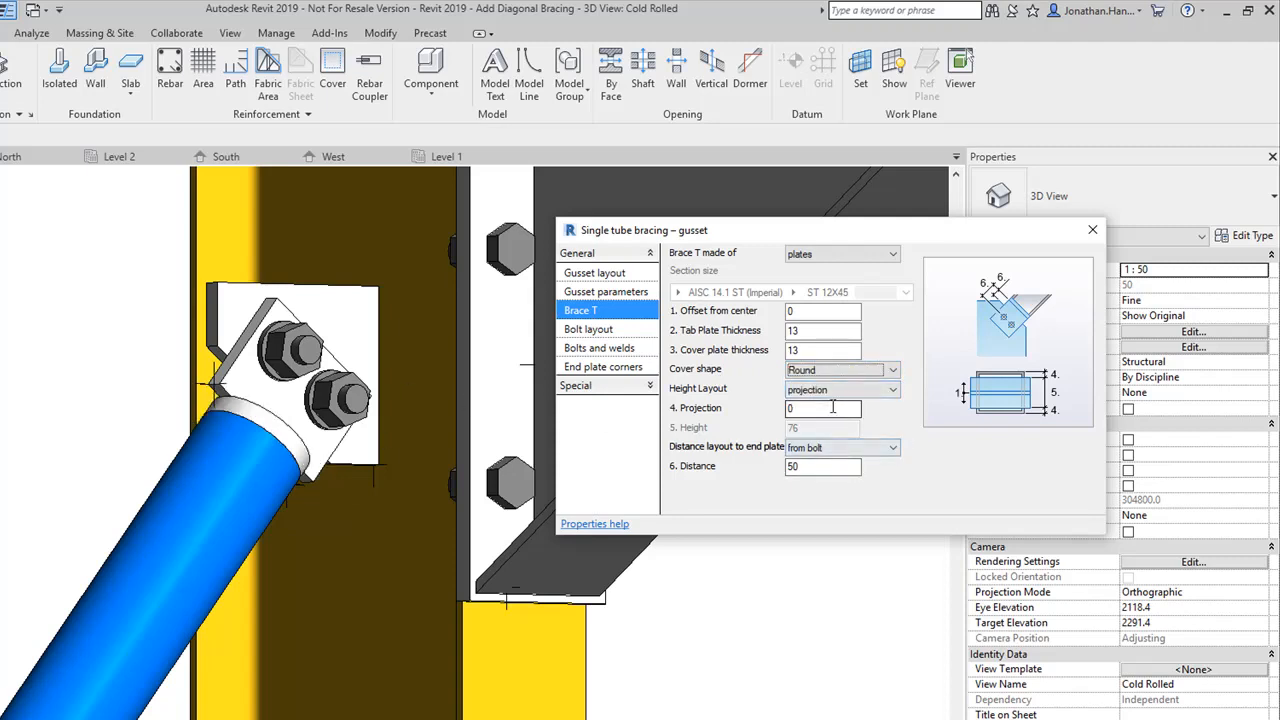
{"action": "type", "text": "10"}
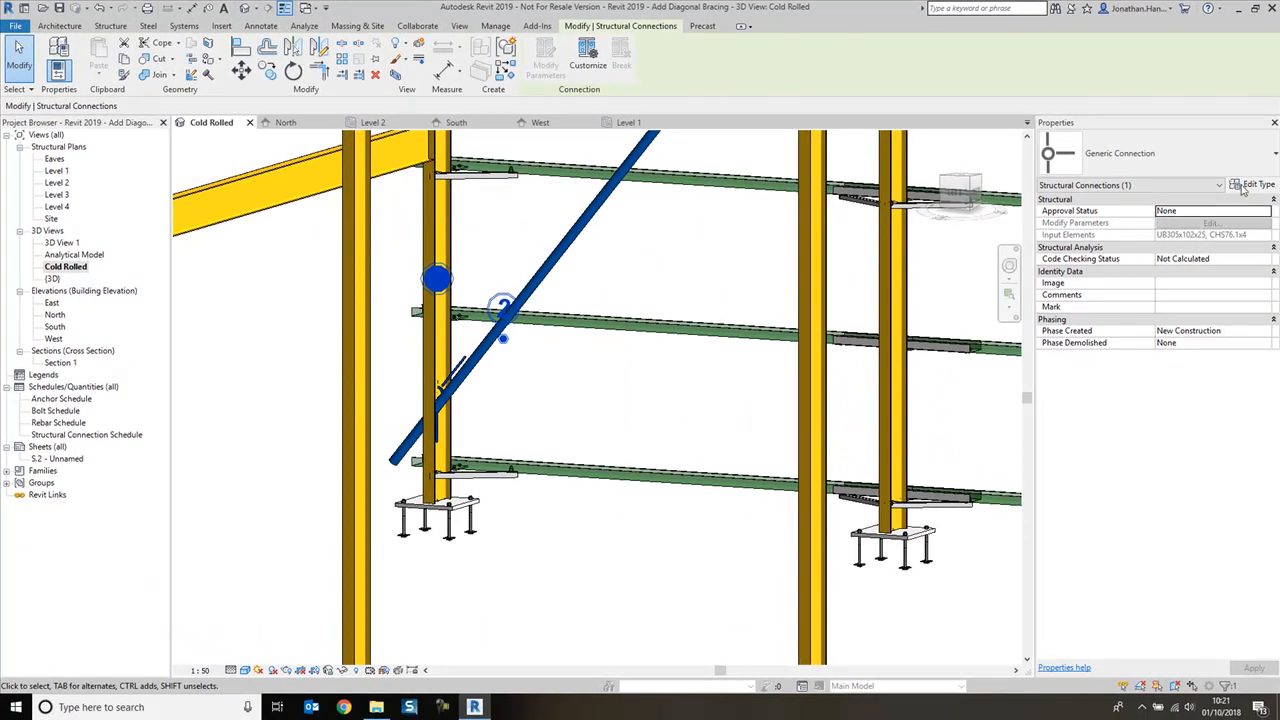
Change the lower-end generic connection to the Single tube brace gusset family.
{"action": "left_click", "coordinate": [1248, 184]}
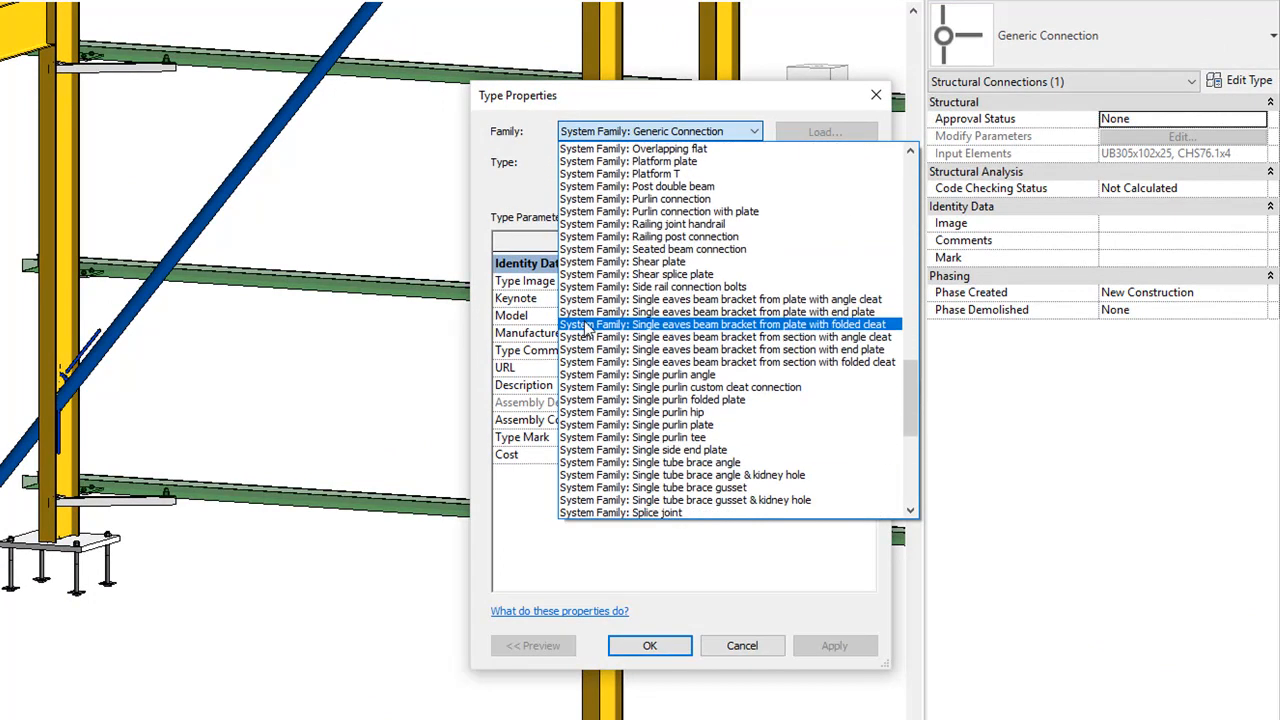
{"action": "scroll", "scroll_direction": "down", "scroll_amount": 3}
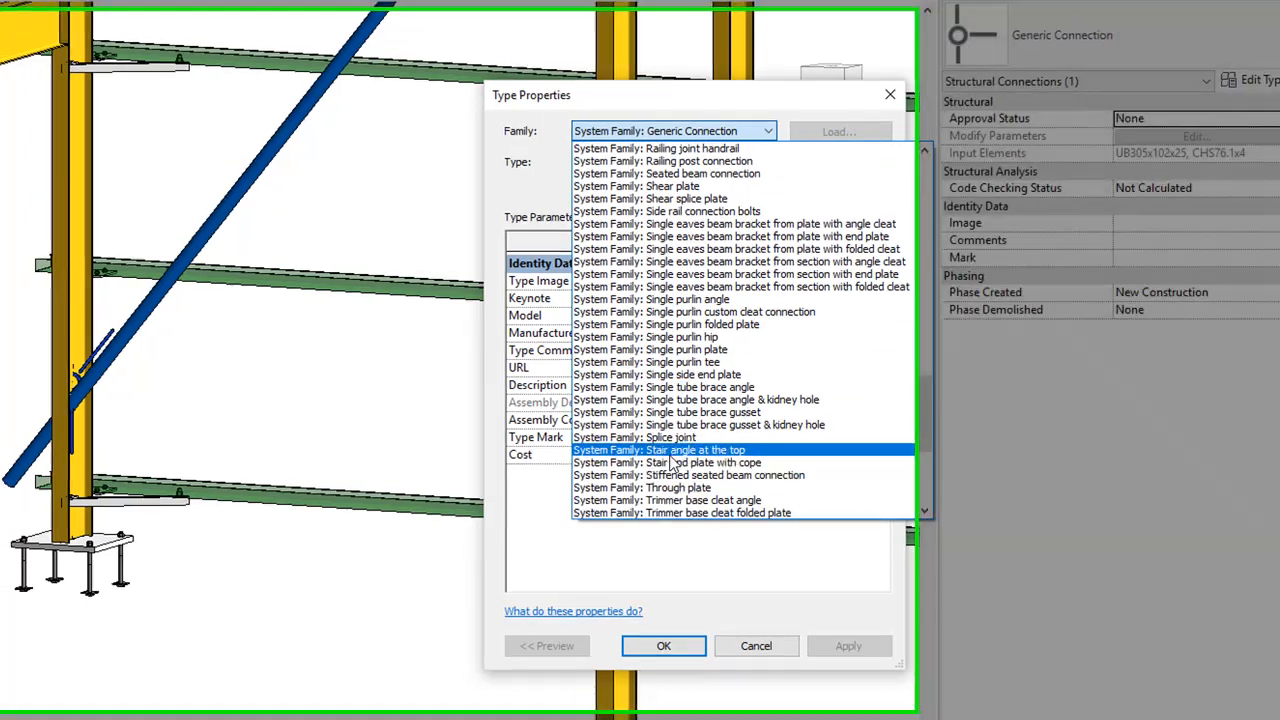
{"action": "left_click", "coordinate": [668, 412]}
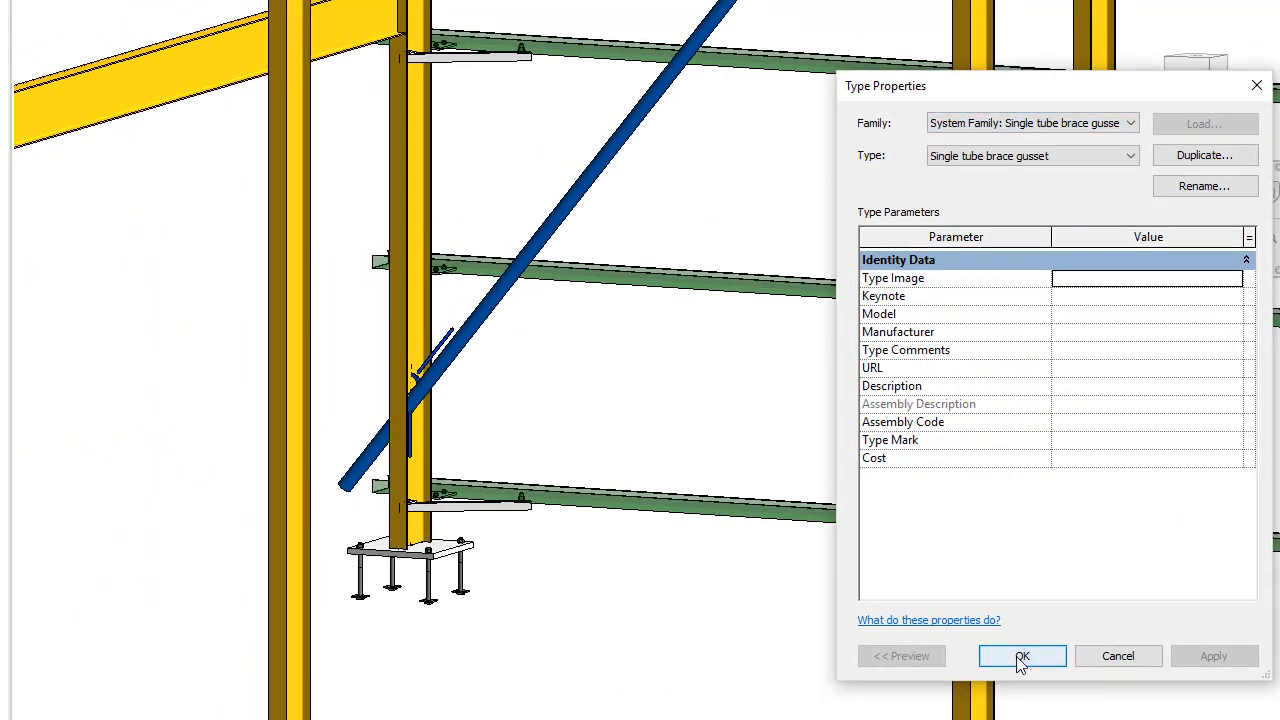
{"action": "left_click", "coordinate": [1022, 656]}
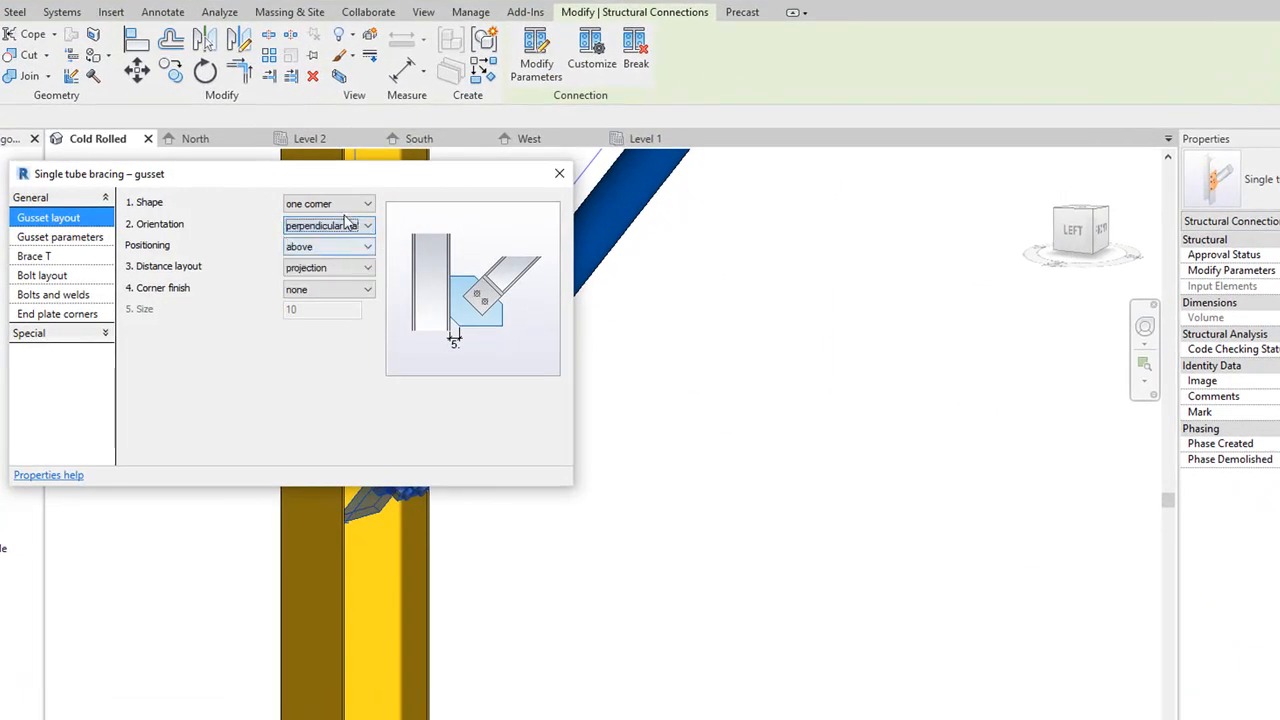
Move the gusset settings aside and show the Brace T page beside the column gusset.
{"action": "left_click_drag", "start_coordinate": [100, 172], "coordinate": [724, 340]}
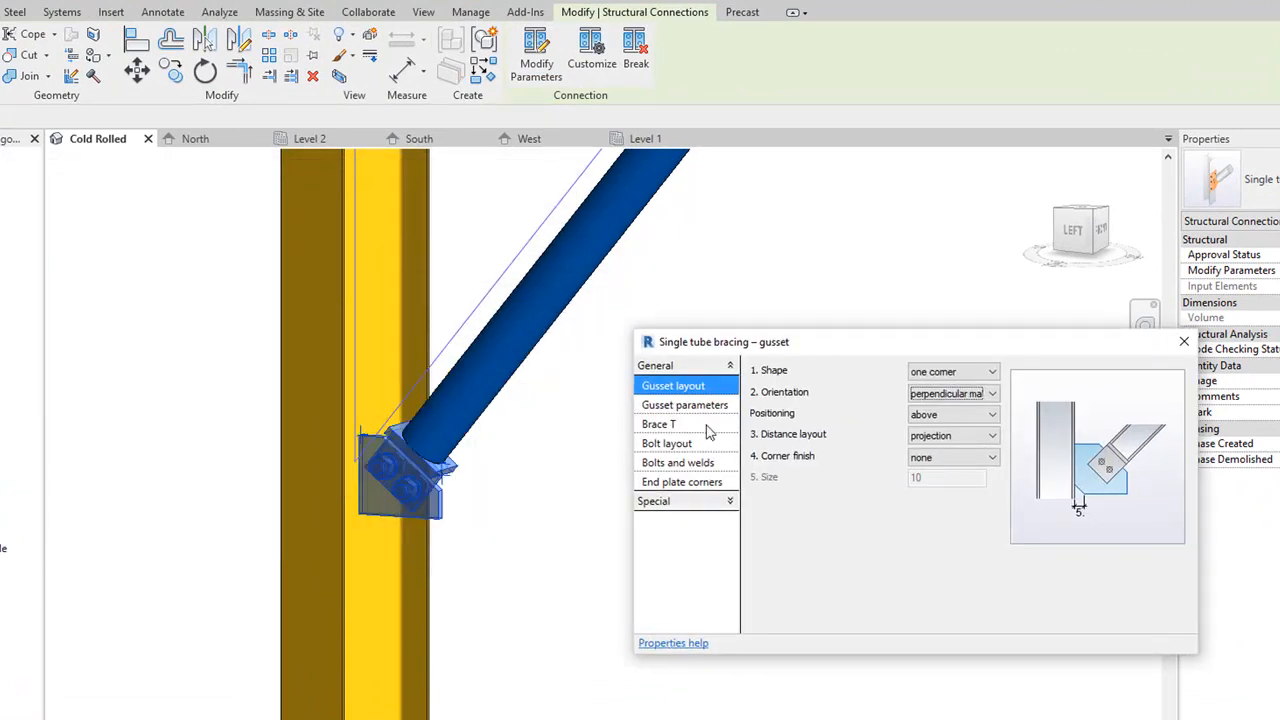
{"action": "left_click", "coordinate": [658, 424]}
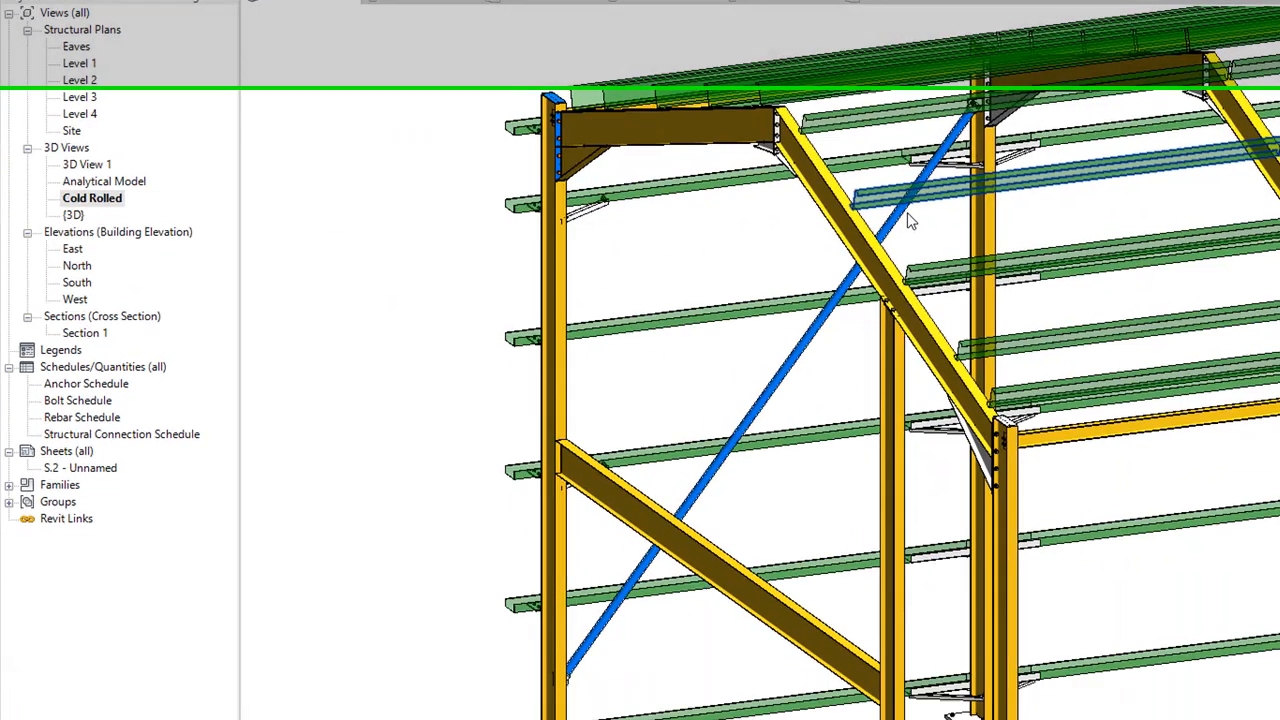
Zoom in on the finished gusset connection at the brace's lower end.
{"action": "left_click_drag", "start_coordinate": [910, 220], "coordinate": [608, 162]}
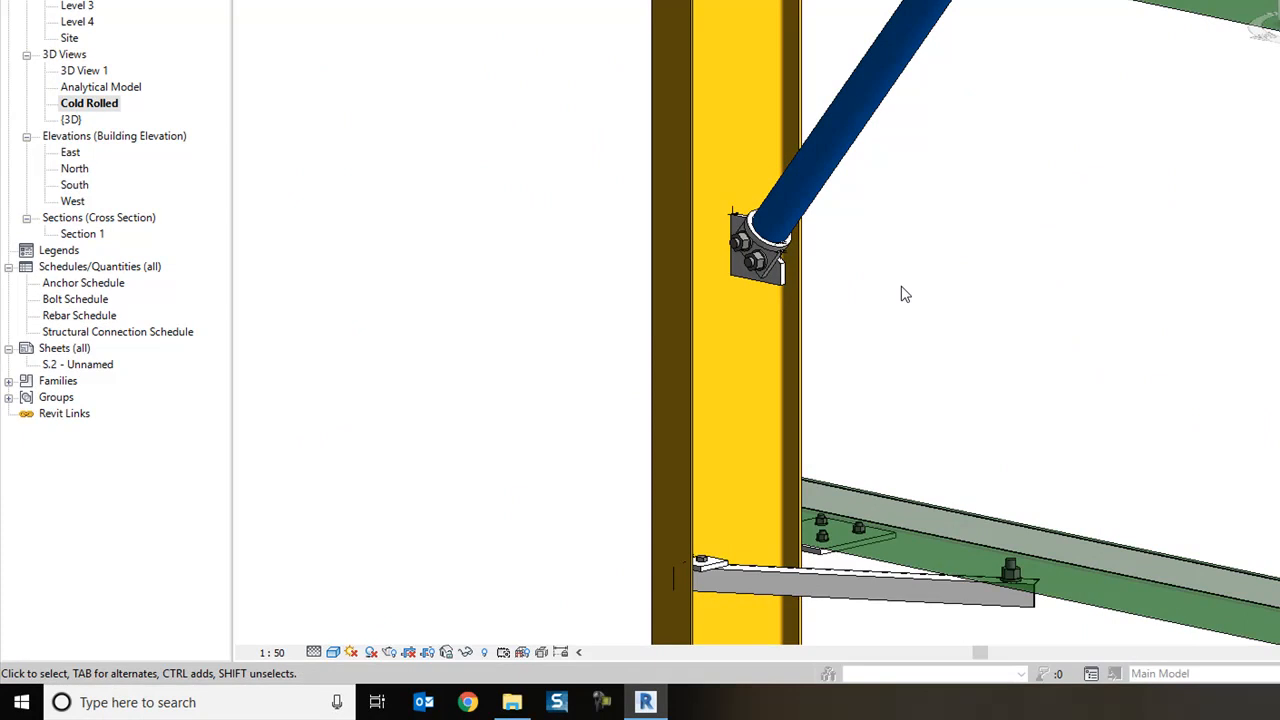
{"action": "mouse_move", "coordinate": [718, 578]}
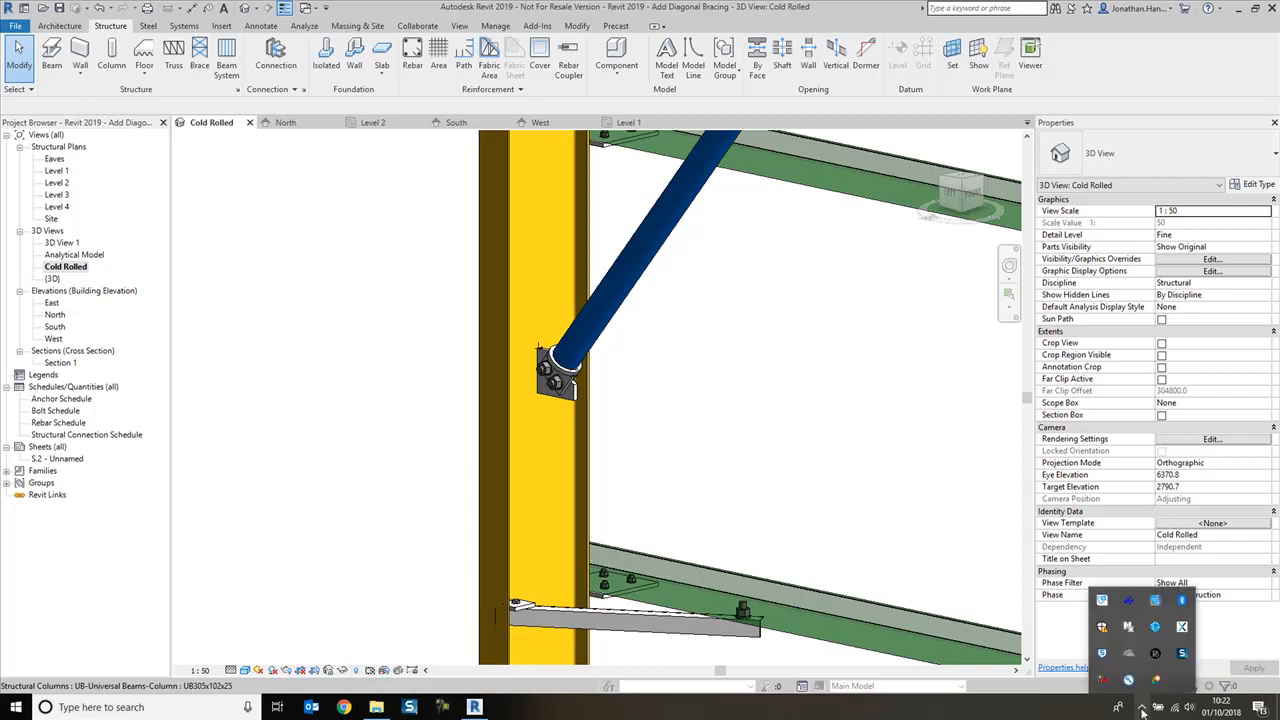
{"action": "mouse_move", "coordinate": [1128, 680]}
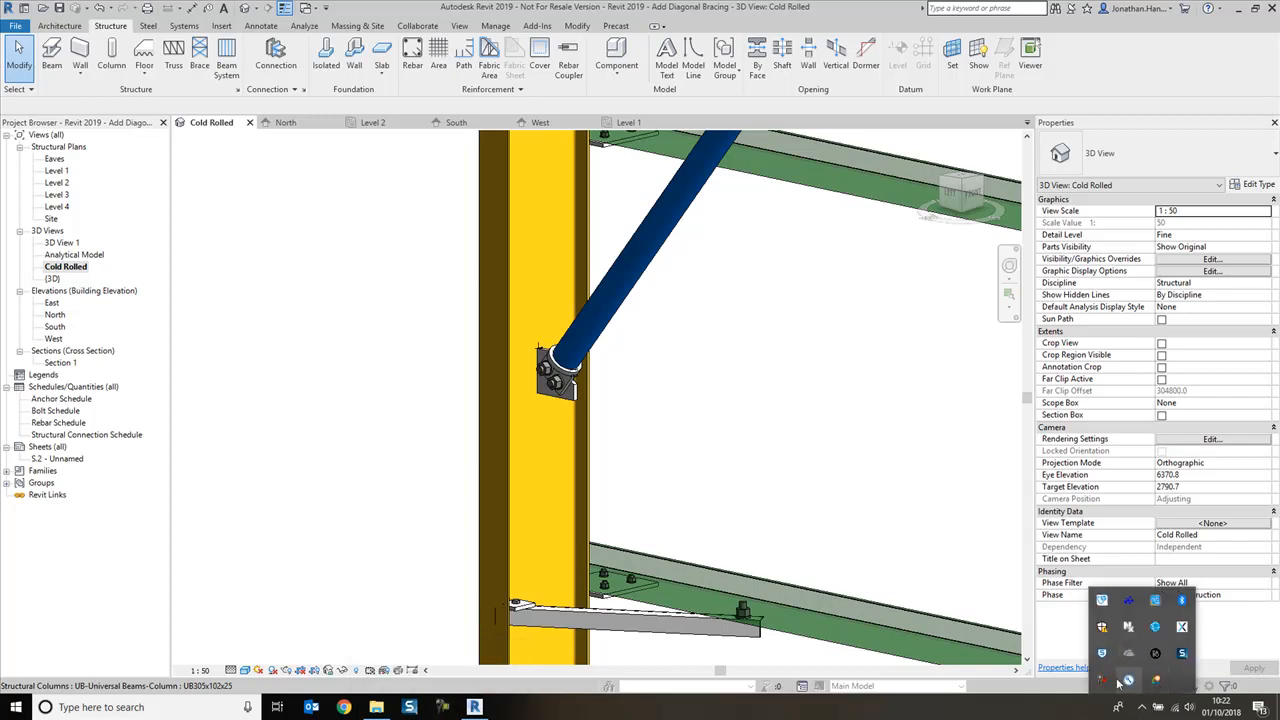